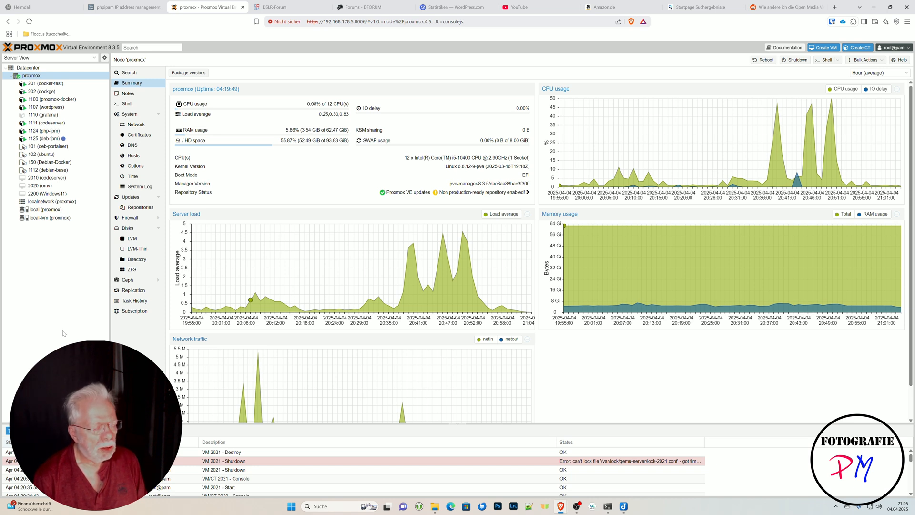
pyautogui.moveTo(72, 339)
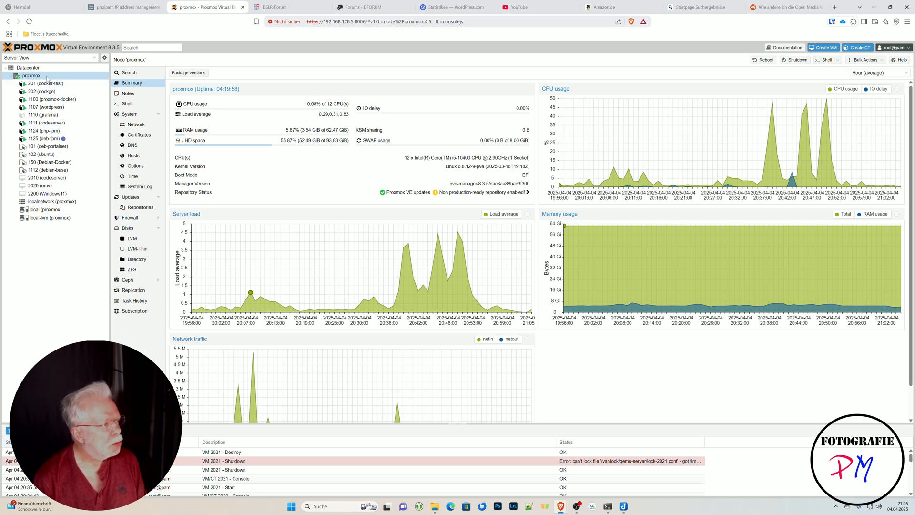
# Begin a new VM named omv-test booting from the openmediavault installer ISO.
pyautogui.rightClick(31, 75)
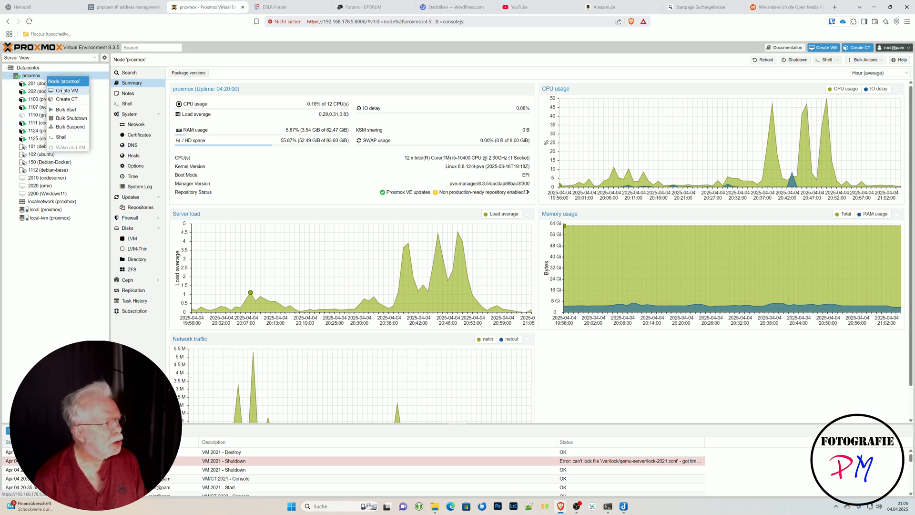
pyautogui.click(67, 90)
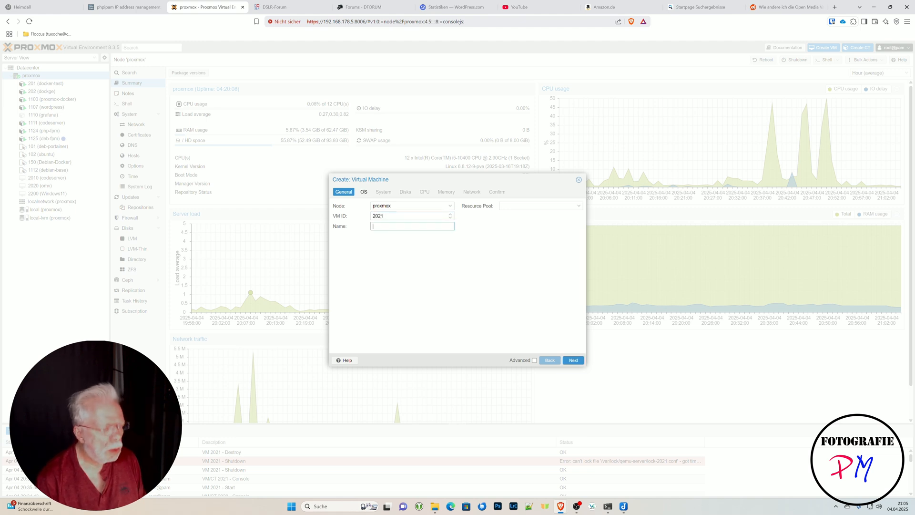
pyautogui.write('om')
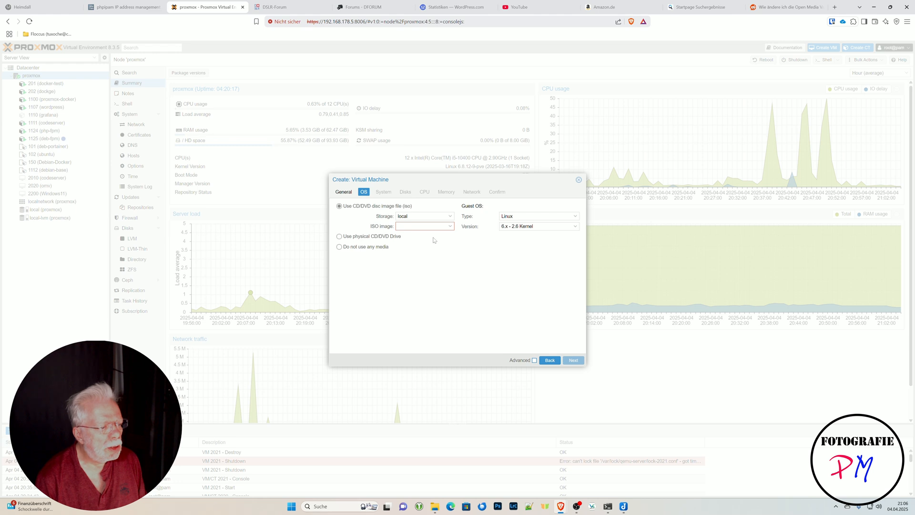
pyautogui.click(448, 227)
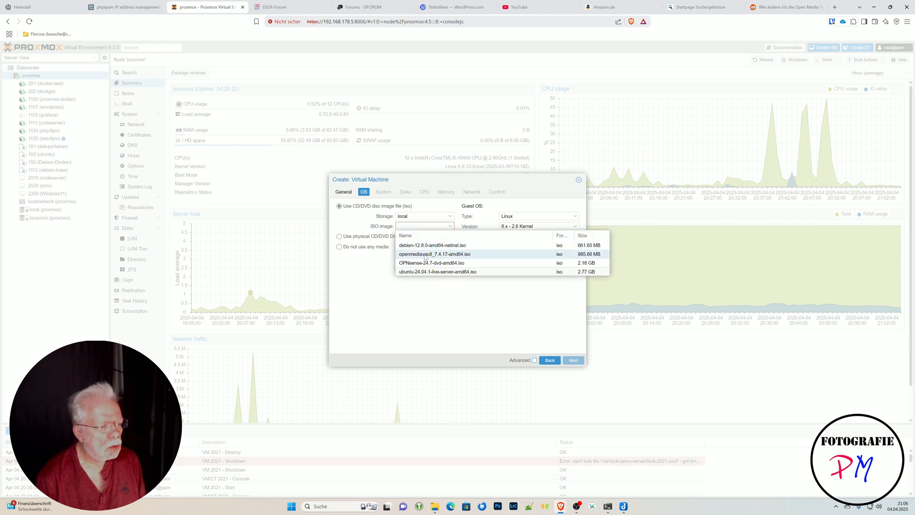
pyautogui.click(434, 254)
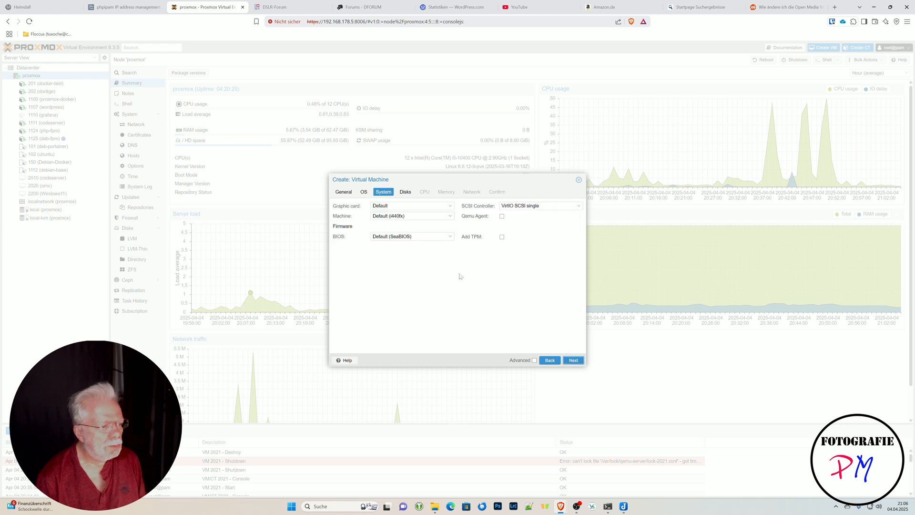
pyautogui.moveTo(540, 310)
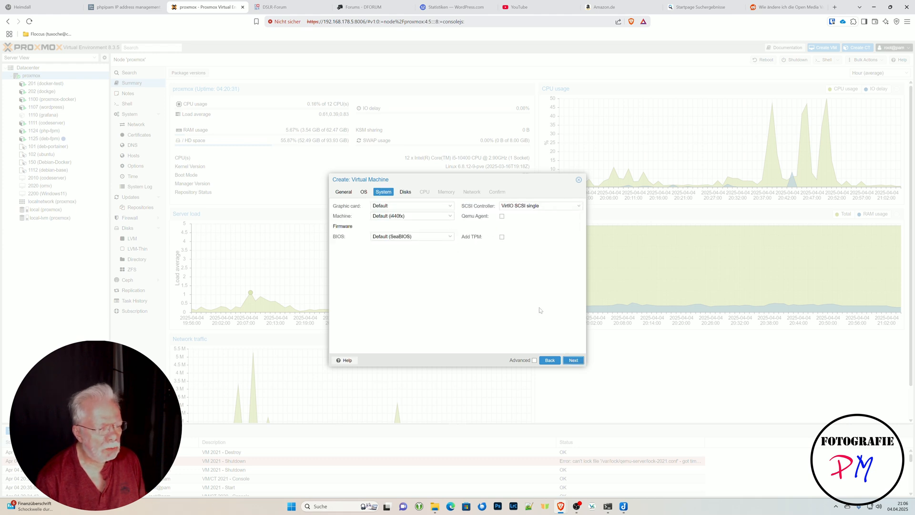
pyautogui.click(405, 191)
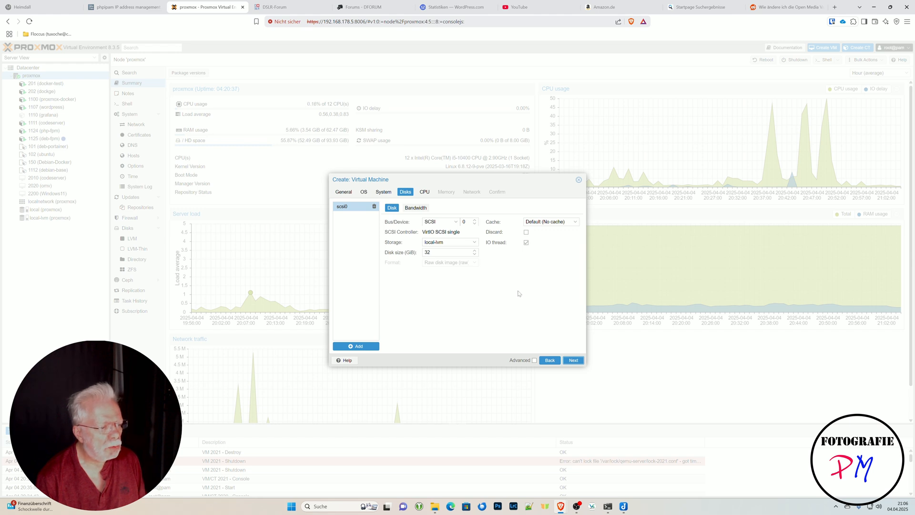
pyautogui.moveTo(530, 288)
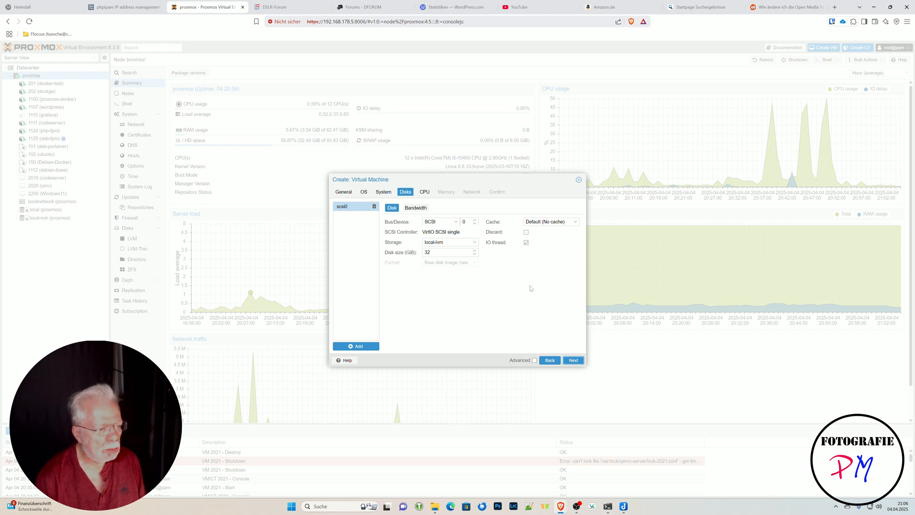
pyautogui.moveTo(562, 340)
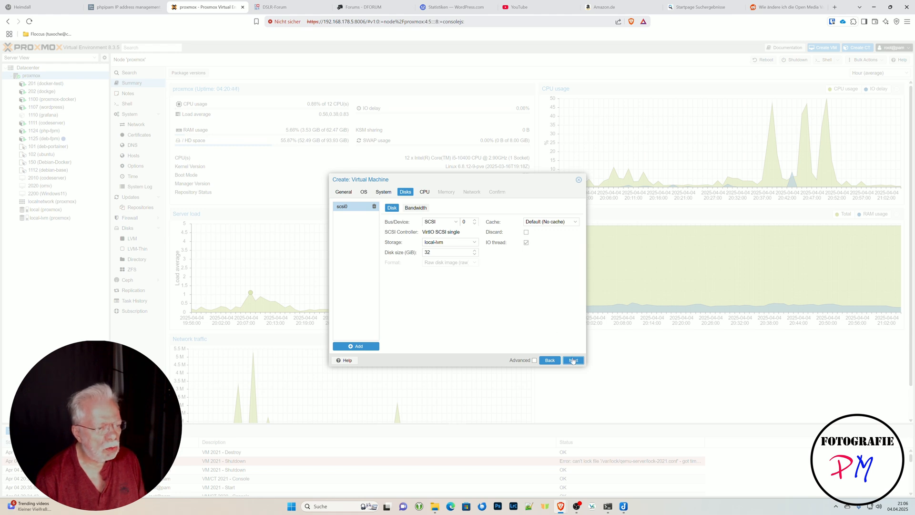
# Keep the 32 GB disk, set 6 cores and 8192 MB memory, and finish creating VM 2021.
pyautogui.click(573, 360)
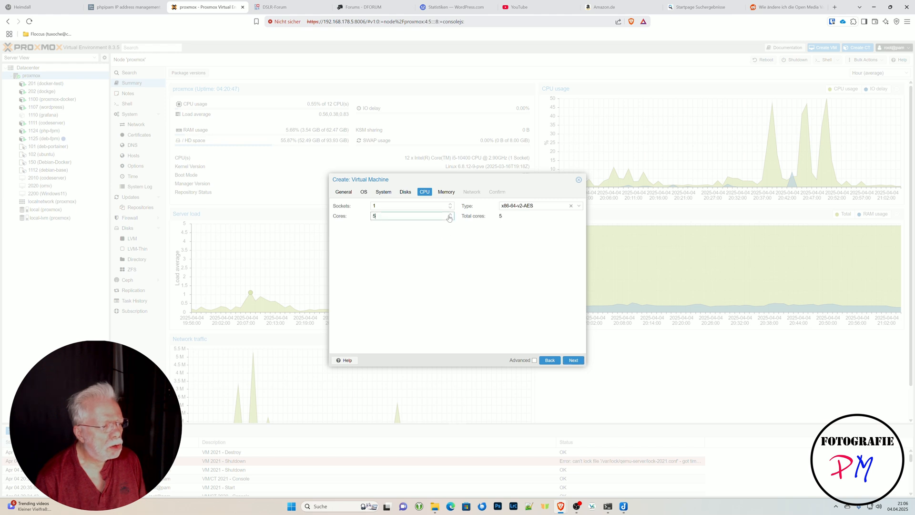
pyautogui.click(449, 214)
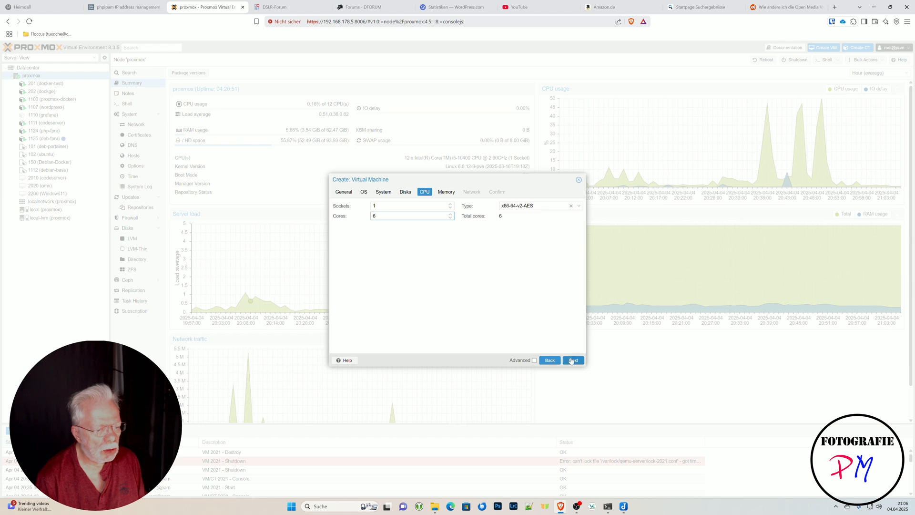
pyautogui.click(573, 360)
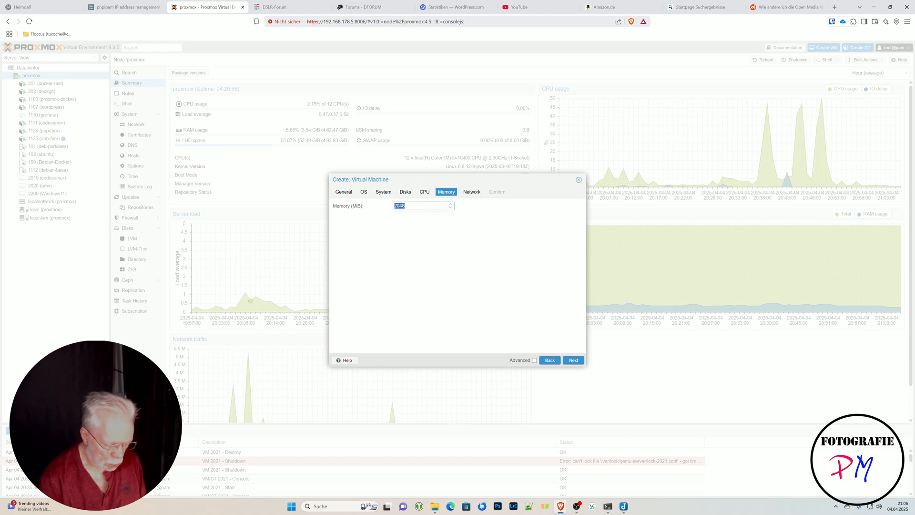
pyautogui.write('819')
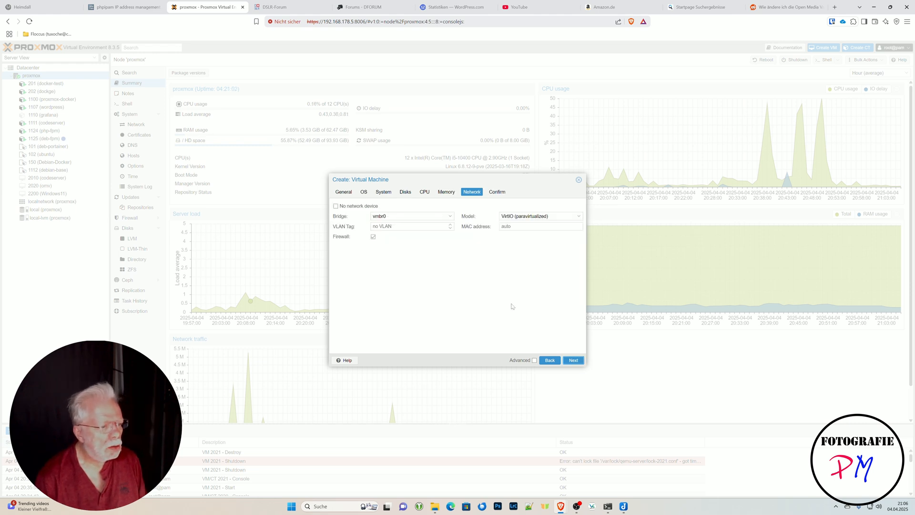
pyautogui.moveTo(515, 308)
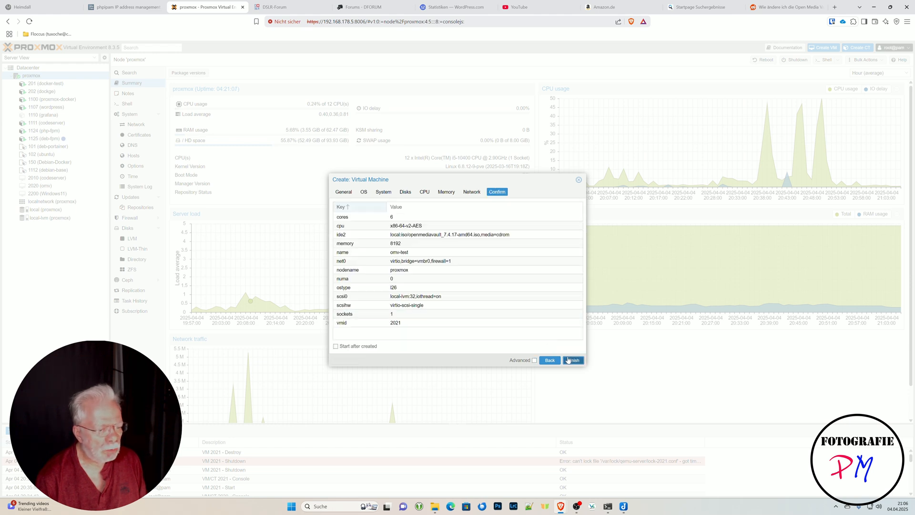
pyautogui.click(572, 361)
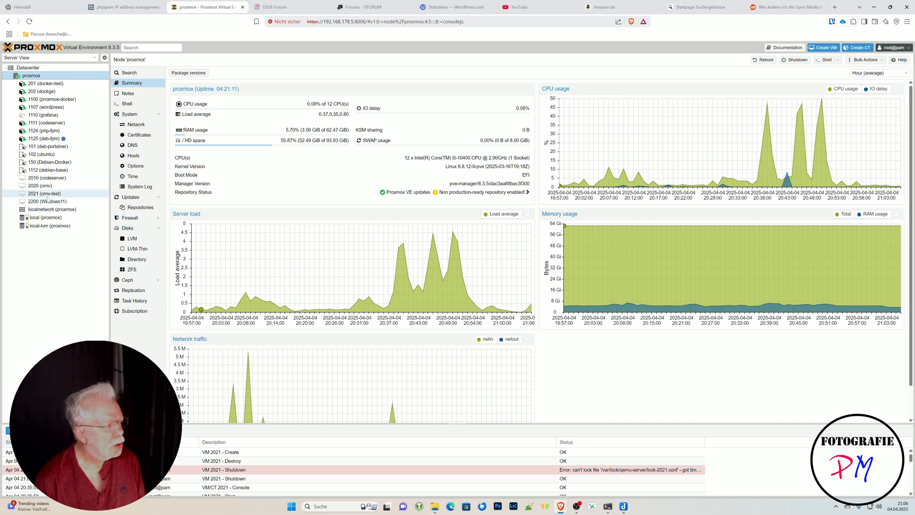
# Boot VM 2021 (omv-test) from its console into the openmediavault installer.
pyautogui.click(44, 194)
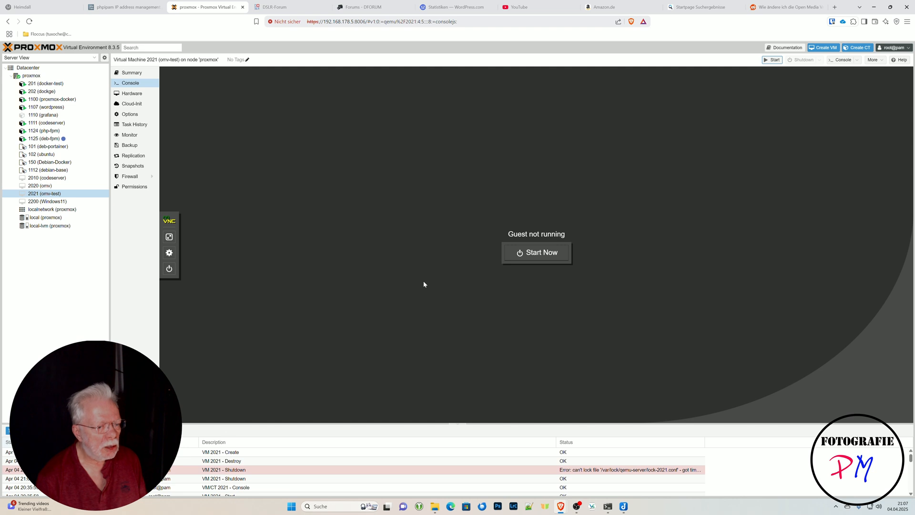
pyautogui.moveTo(549, 282)
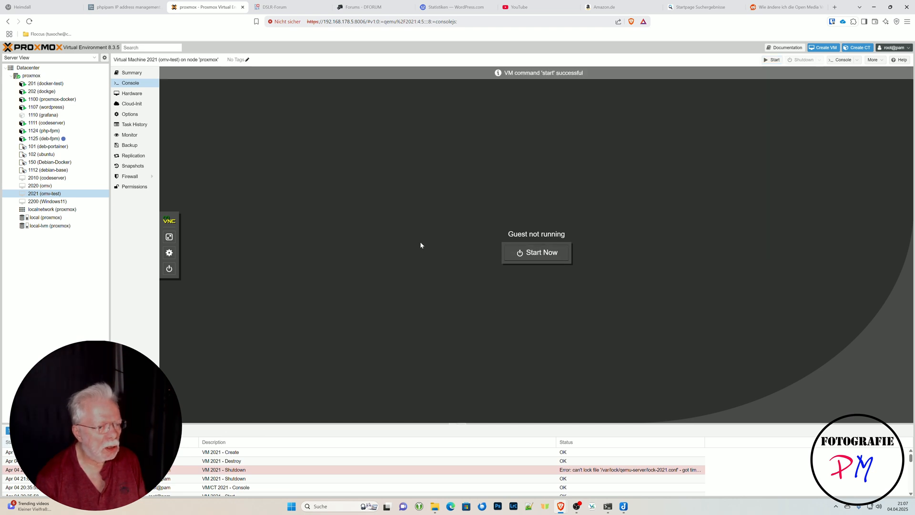
pyautogui.click(536, 252)
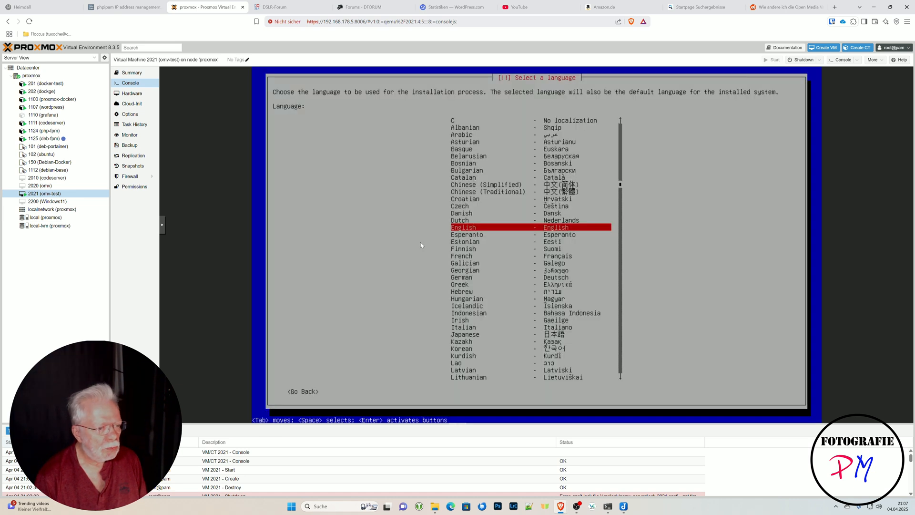
# Install openmediavault in English with hostname omv-test and a root password set.
pyautogui.press('Tab')
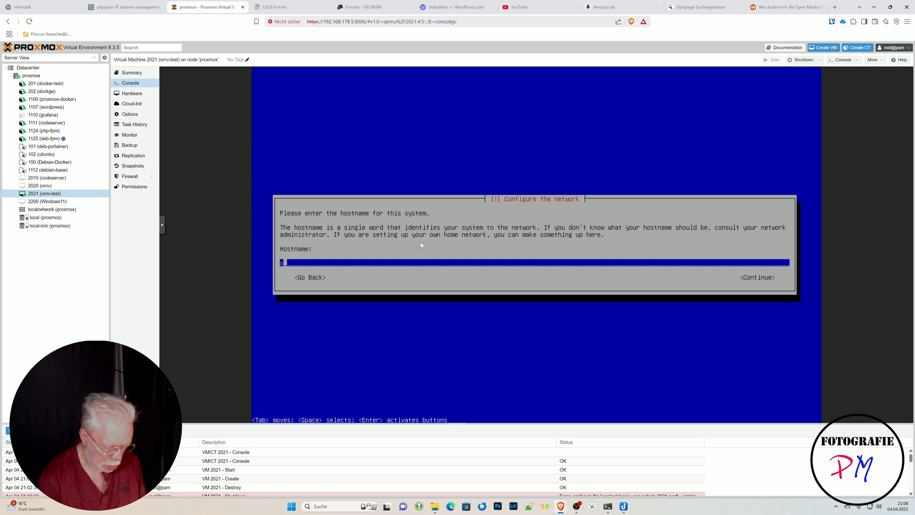
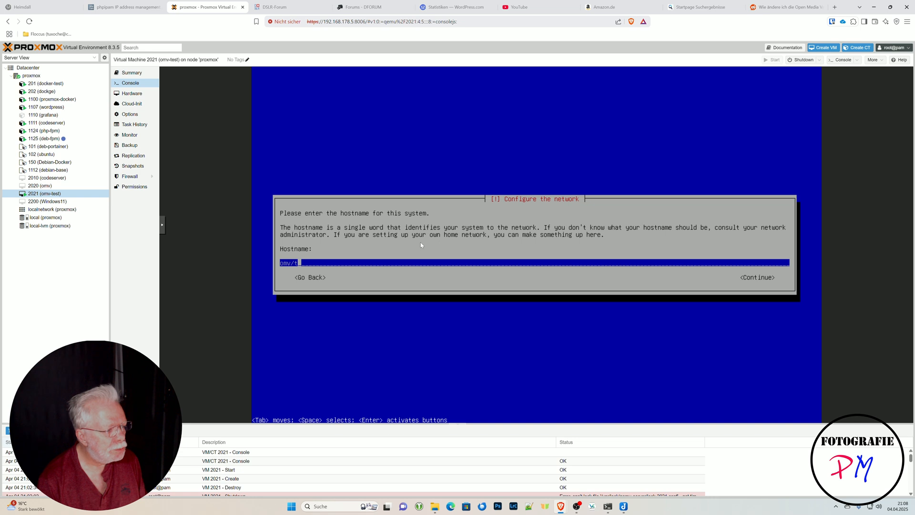
pyautogui.click(757, 276)
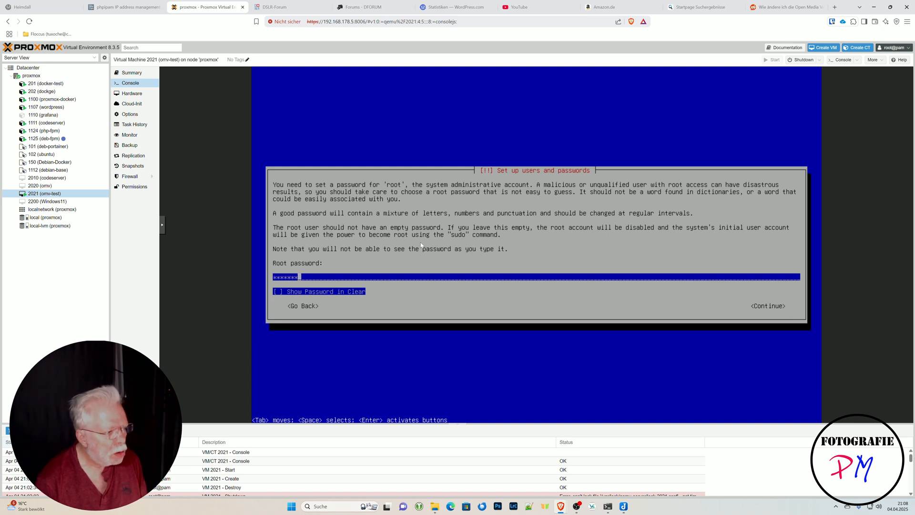
pyautogui.write('*')
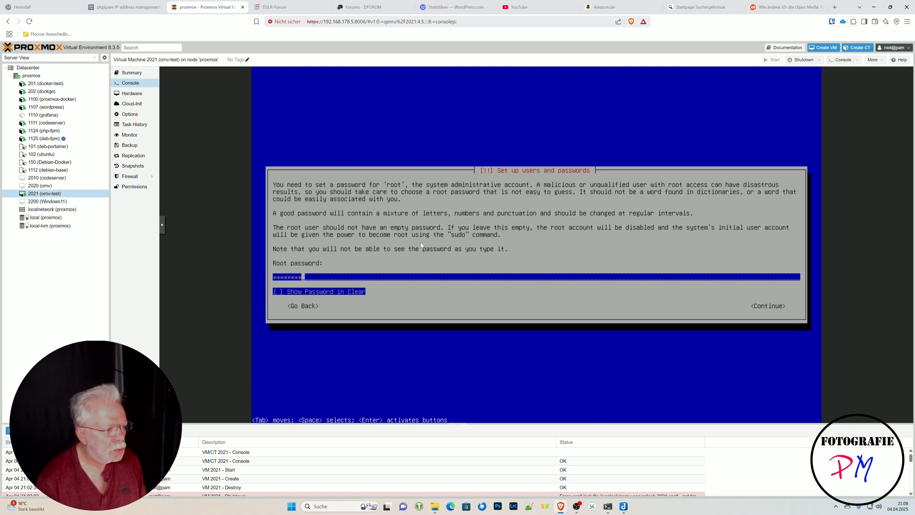
pyautogui.click(767, 305)
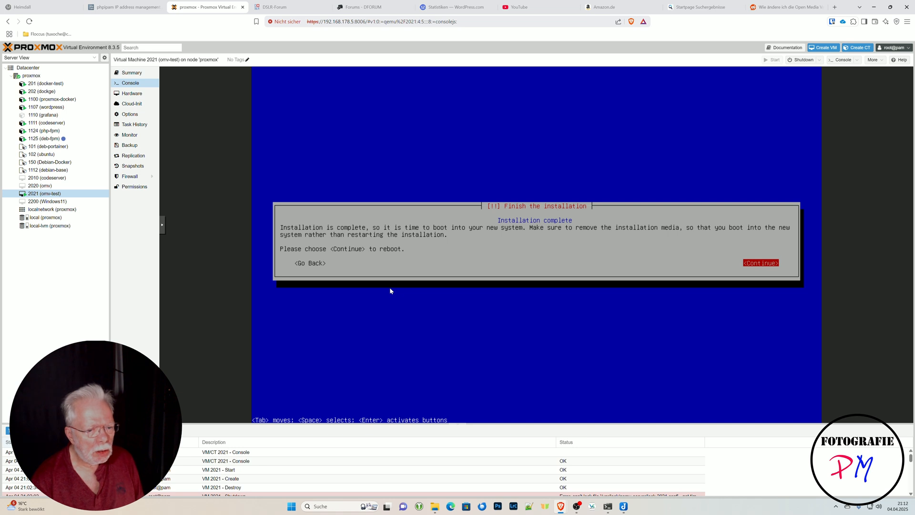
# Continue past the finished installer to reboot into the omv-test login prompt.
pyautogui.click(761, 263)
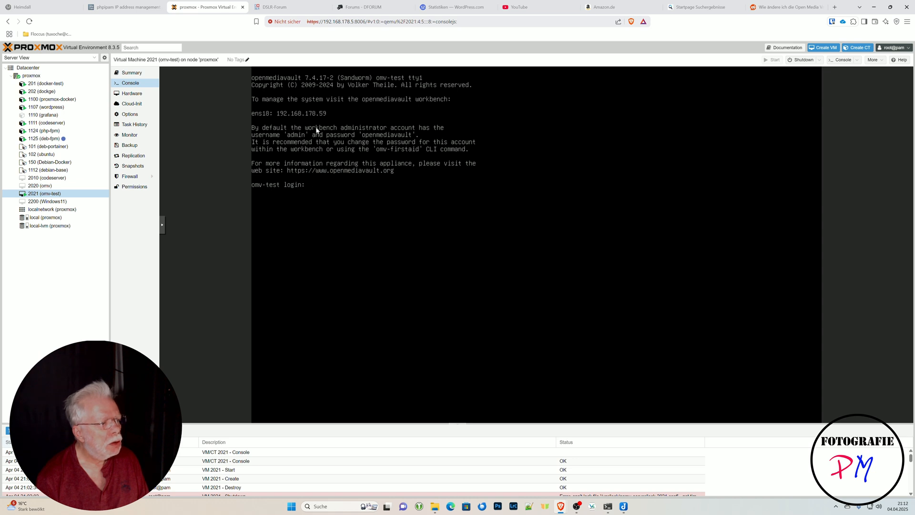
pyautogui.moveTo(320, 121)
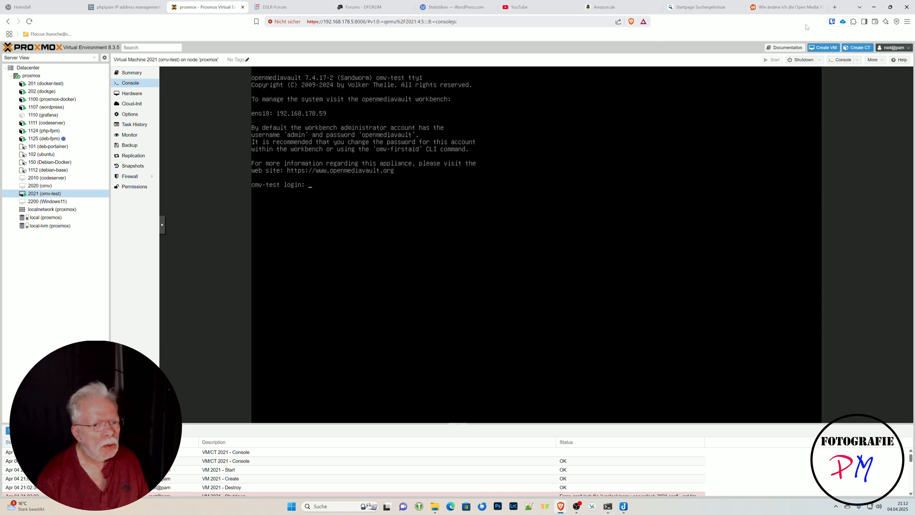
pyautogui.click(835, 6)
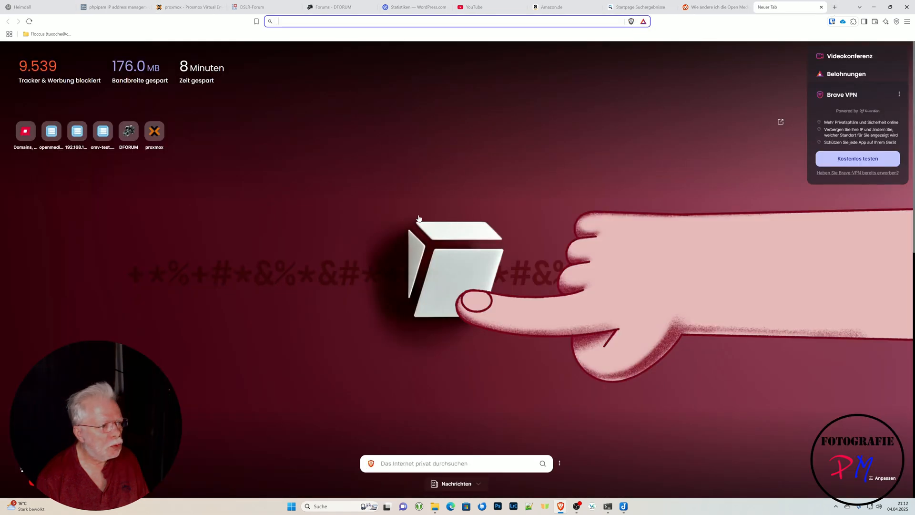
pyautogui.moveTo(346, 198)
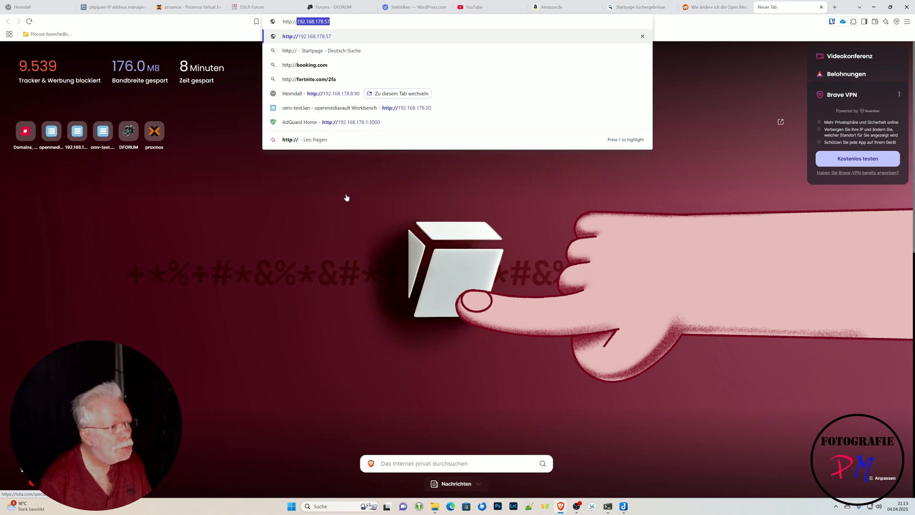
pyautogui.press('Backspace')
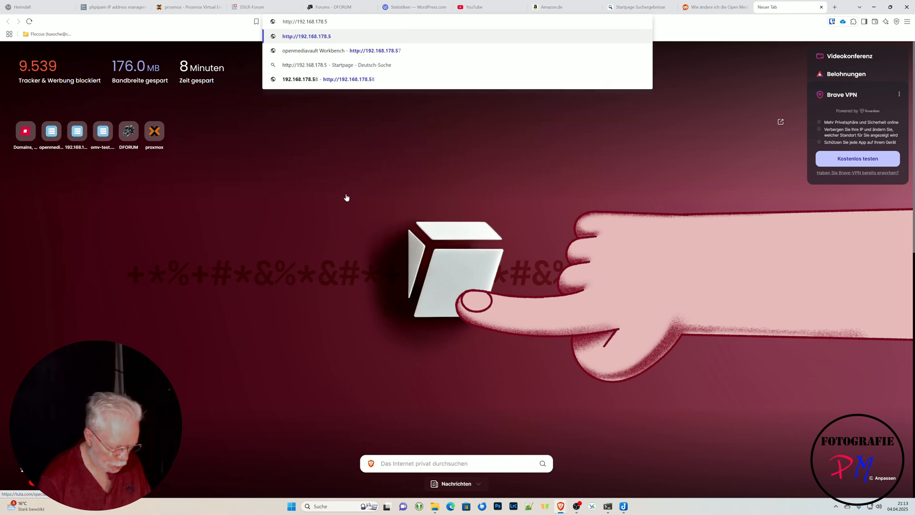
pyautogui.click(312, 50)
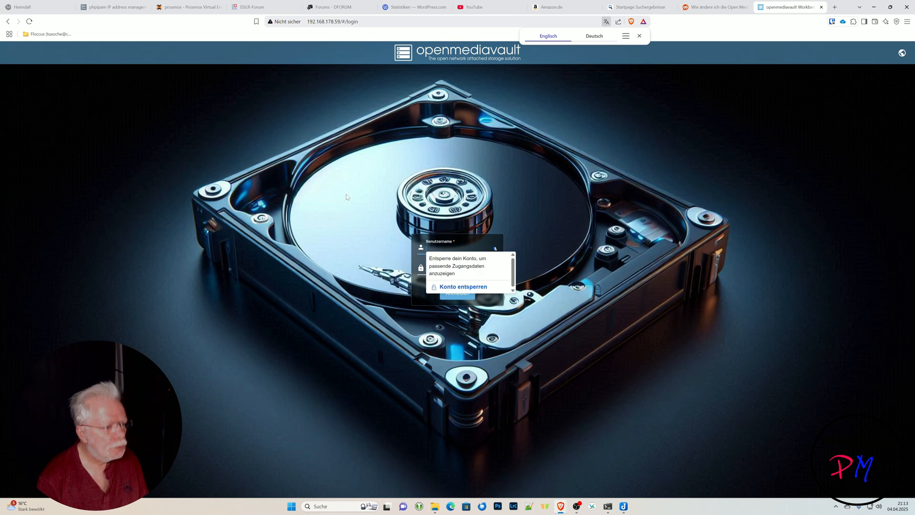
pyautogui.write('admin')
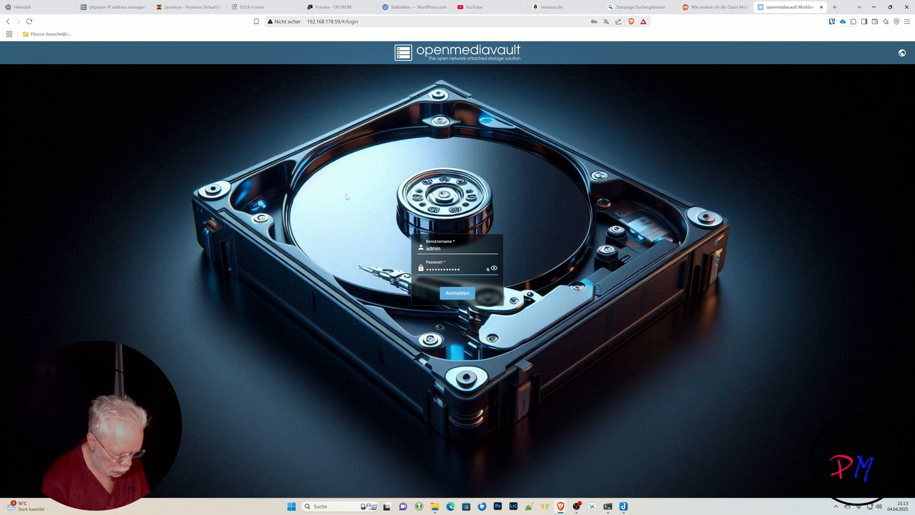
pyautogui.click(457, 293)
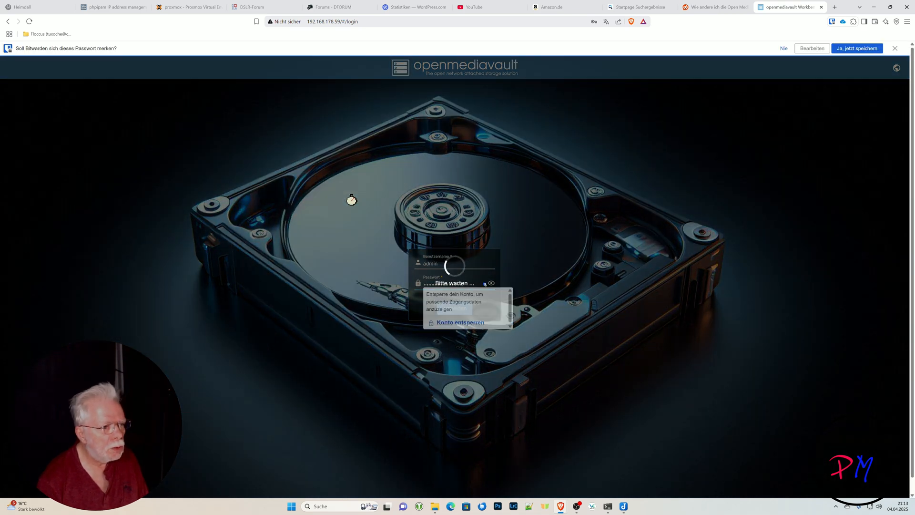
pyautogui.click(453, 308)
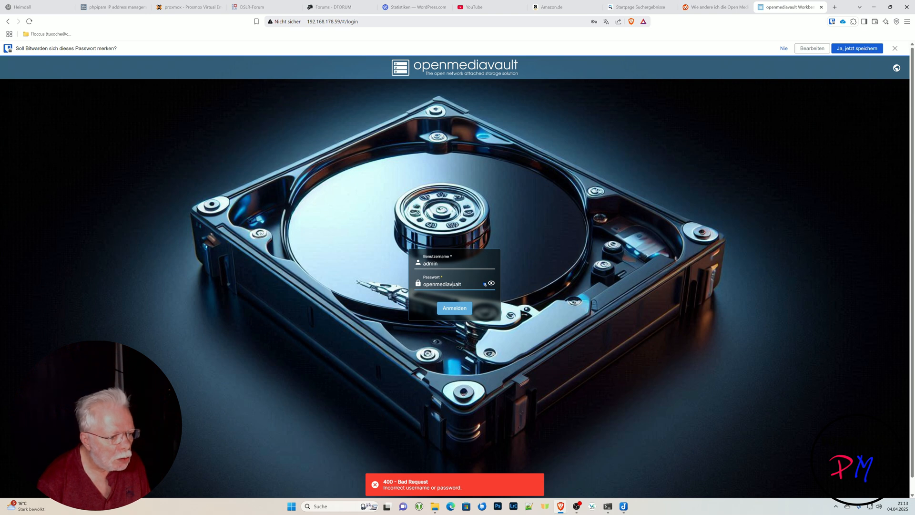
pyautogui.click(454, 308)
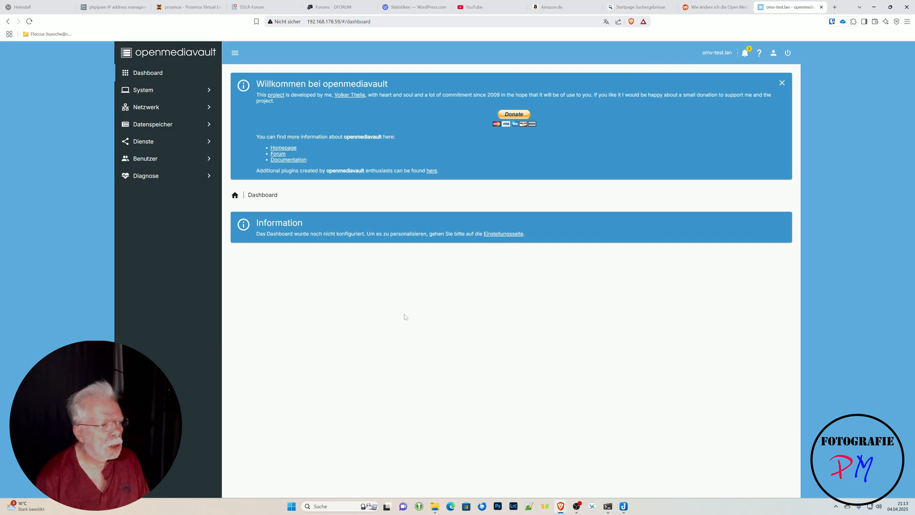
# Install all pending package updates from Aktualisierungsverwaltung, confirming with Ja.
pyautogui.click(745, 53)
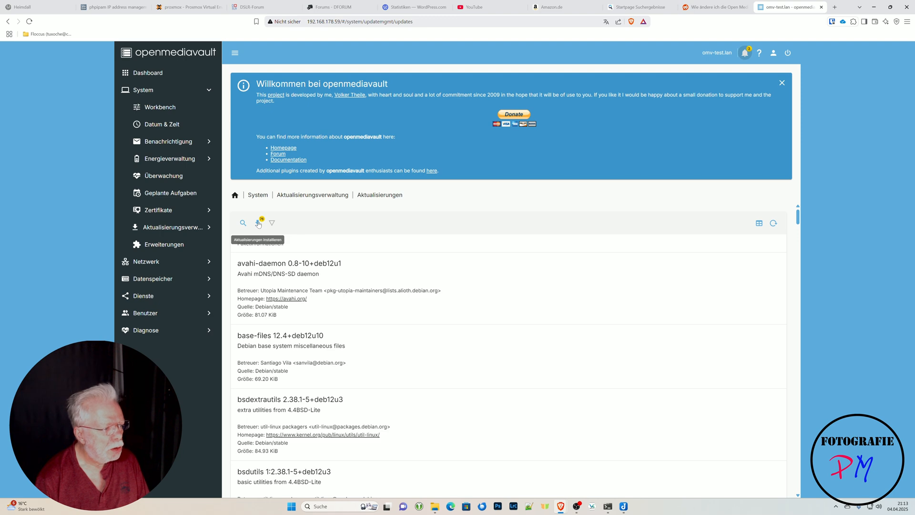
pyautogui.click(258, 223)
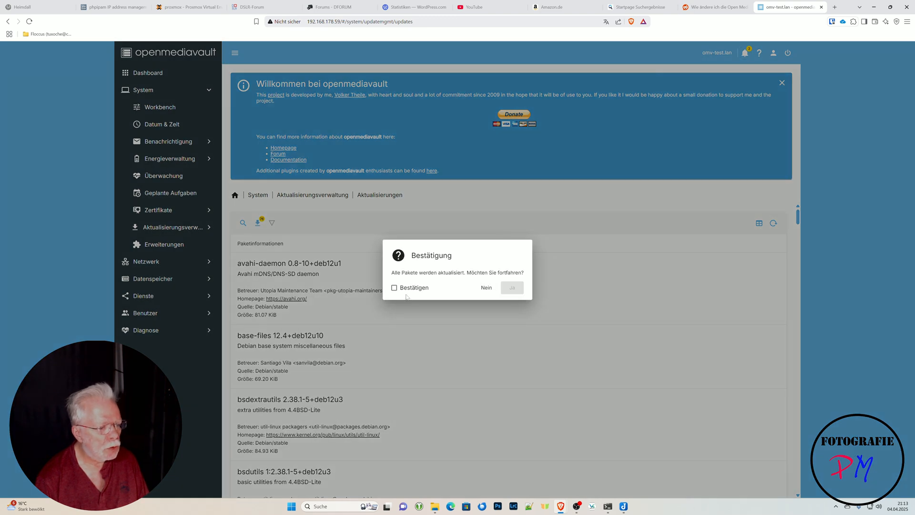
pyautogui.click(510, 286)
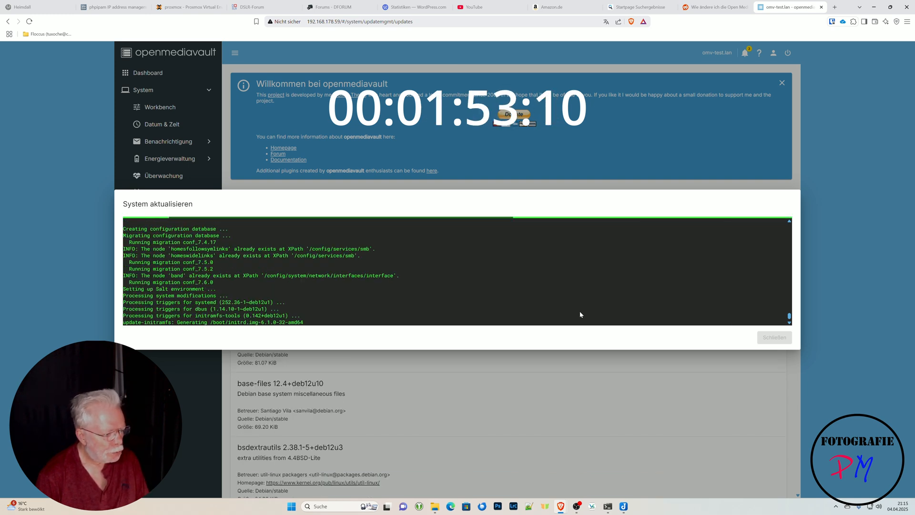
# Reboot the server from the power menu, confirming the restart.
pyautogui.click(788, 52)
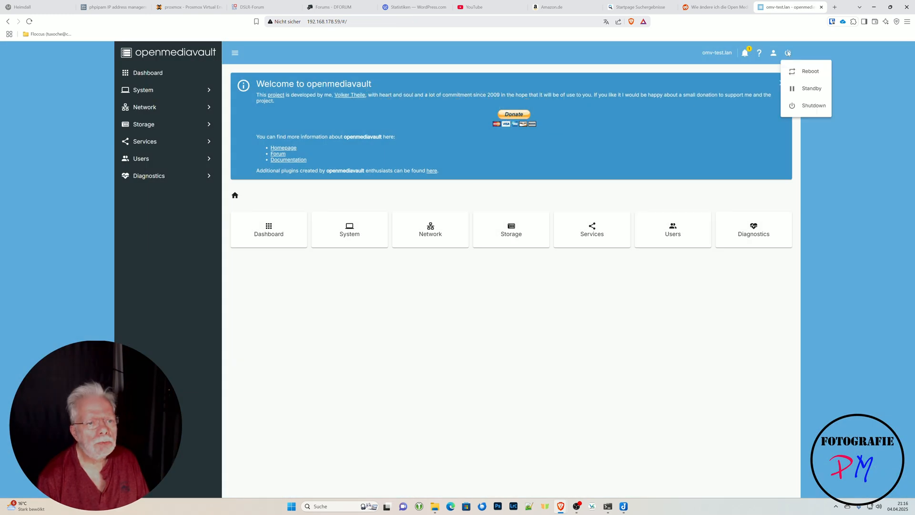
pyautogui.click(809, 71)
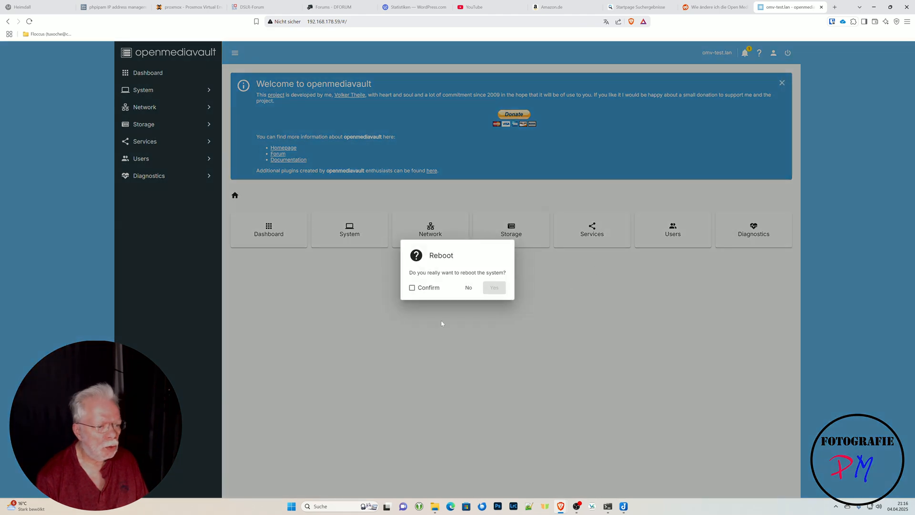
pyautogui.click(412, 287)
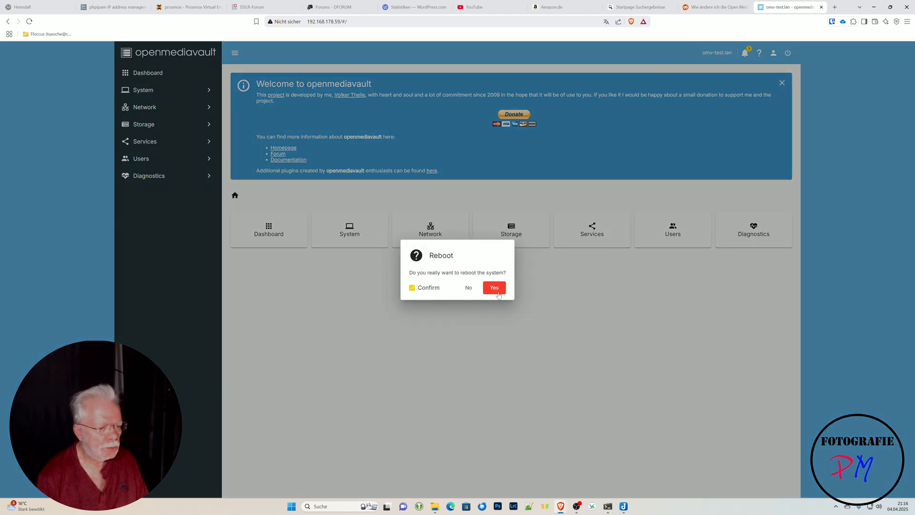
pyautogui.click(493, 287)
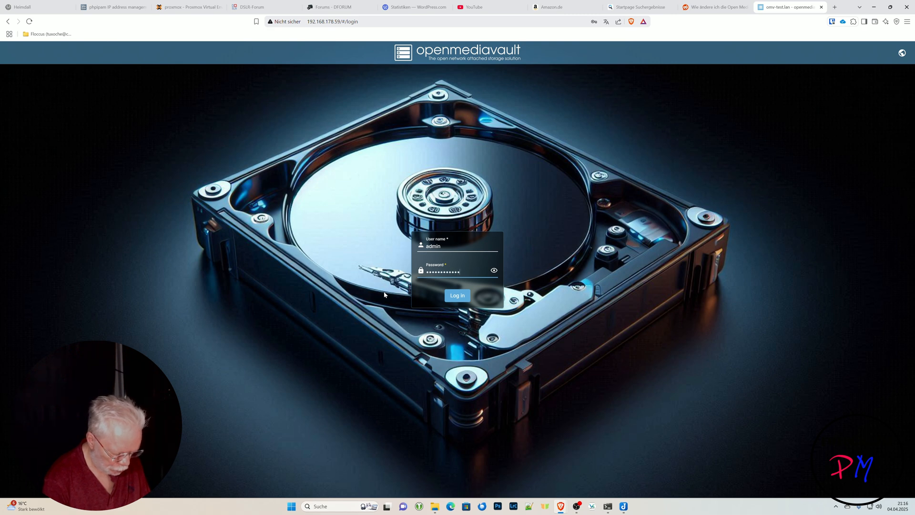
# Log in again as admin to reach the unconfigured dashboard.
pyautogui.click(456, 295)
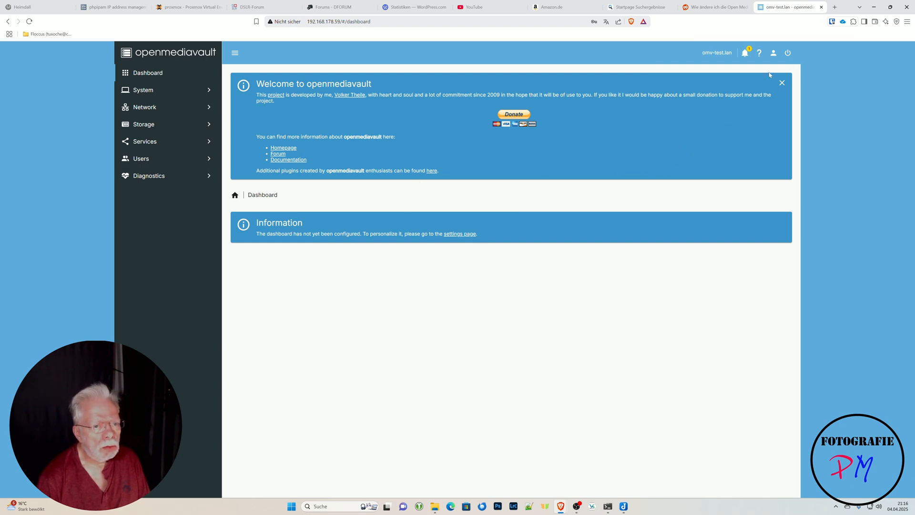
# Set a new password for the admin account via Change Password and save it.
pyautogui.click(772, 52)
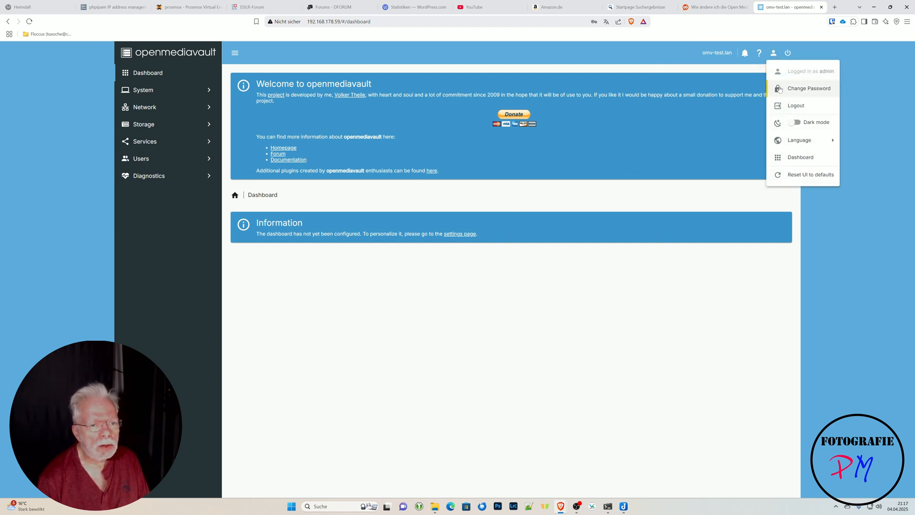
pyautogui.click(809, 88)
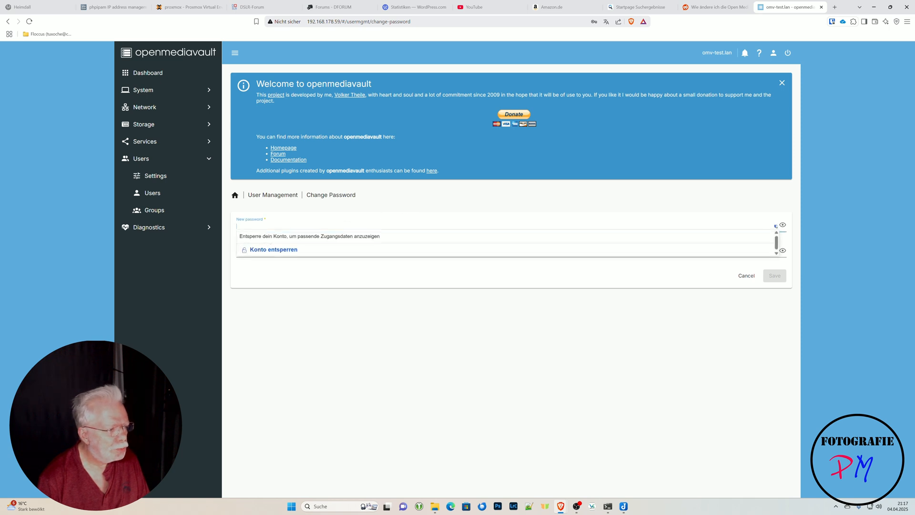
pyautogui.write('•••••')
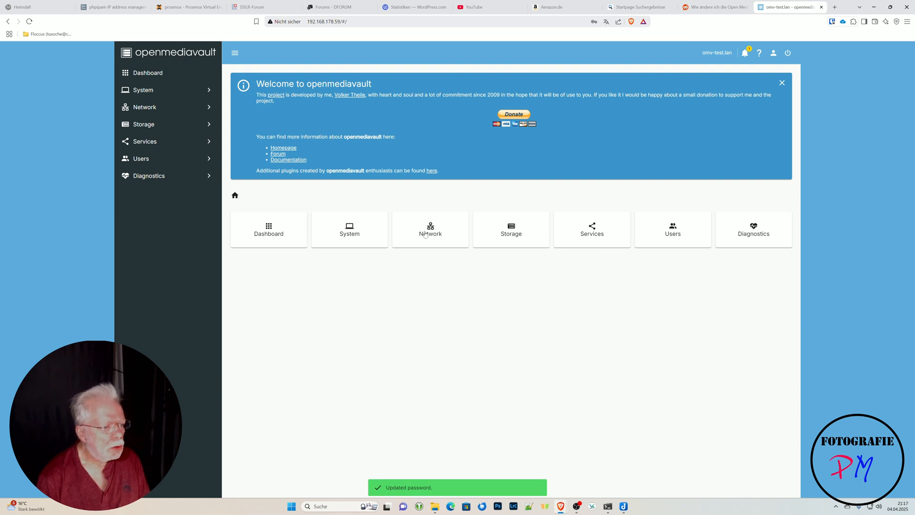
# Edit ens18 to static IPv4 with address 192.168.178.20 and netmask 255.255.255.0.
pyautogui.click(145, 106)
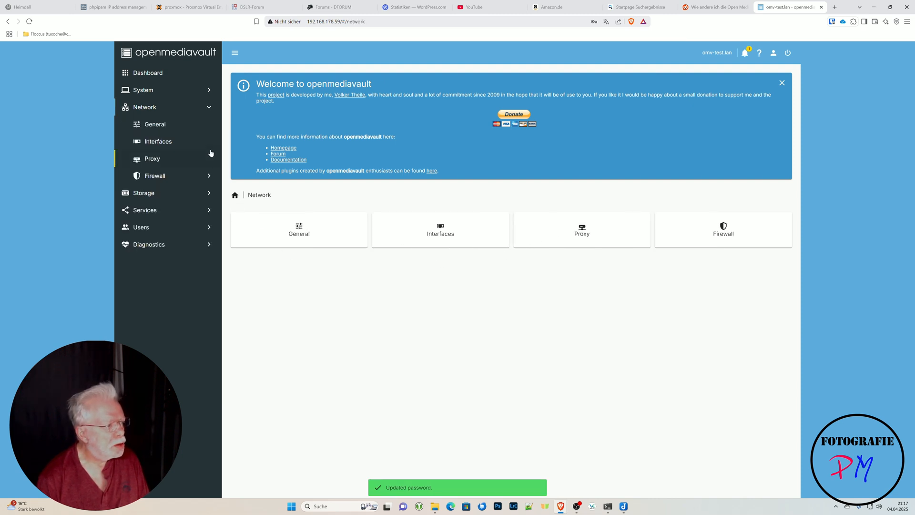
pyautogui.click(158, 141)
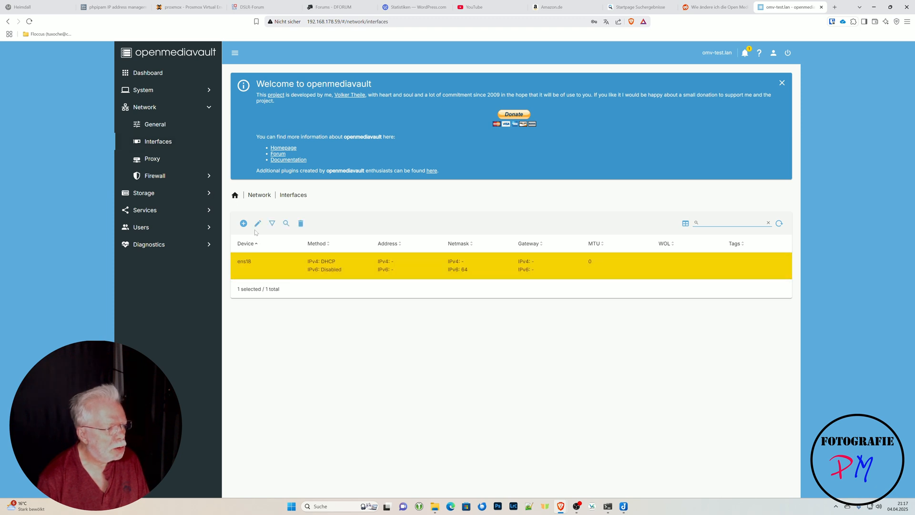
pyautogui.click(257, 222)
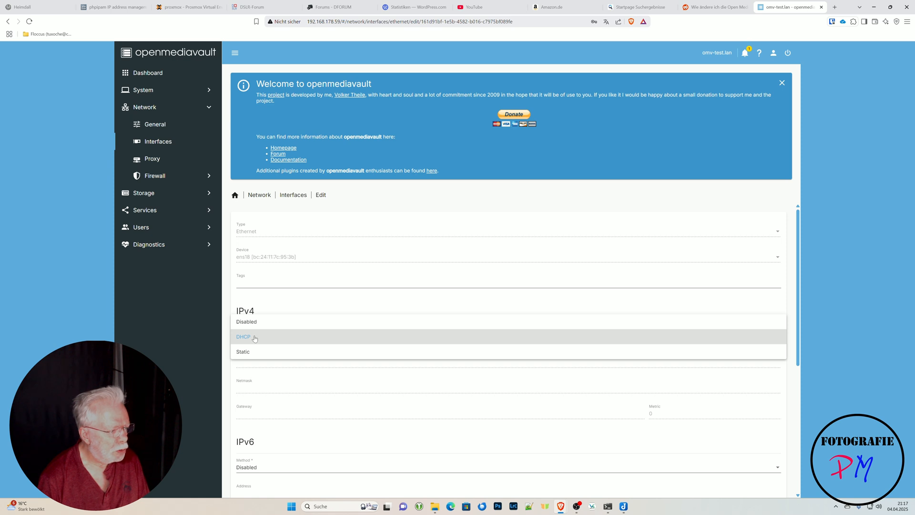
pyautogui.click(243, 352)
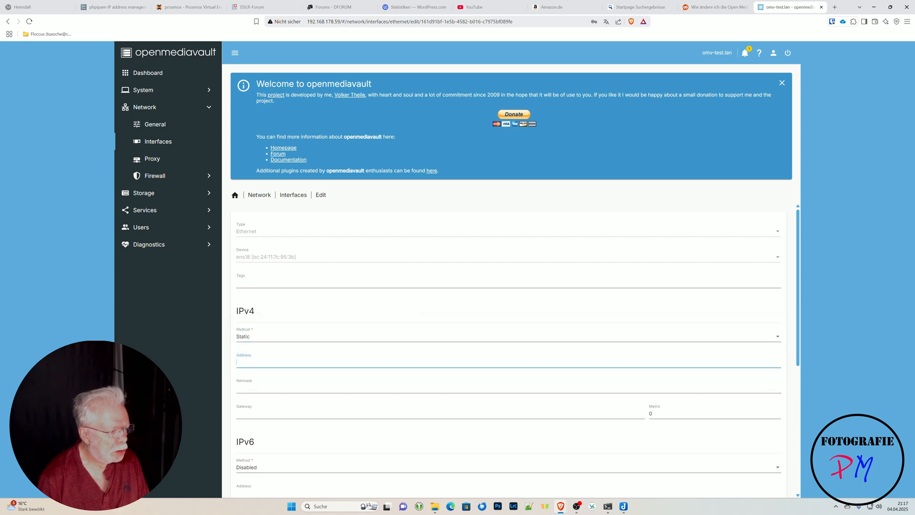
pyautogui.write('192.168.178.20')
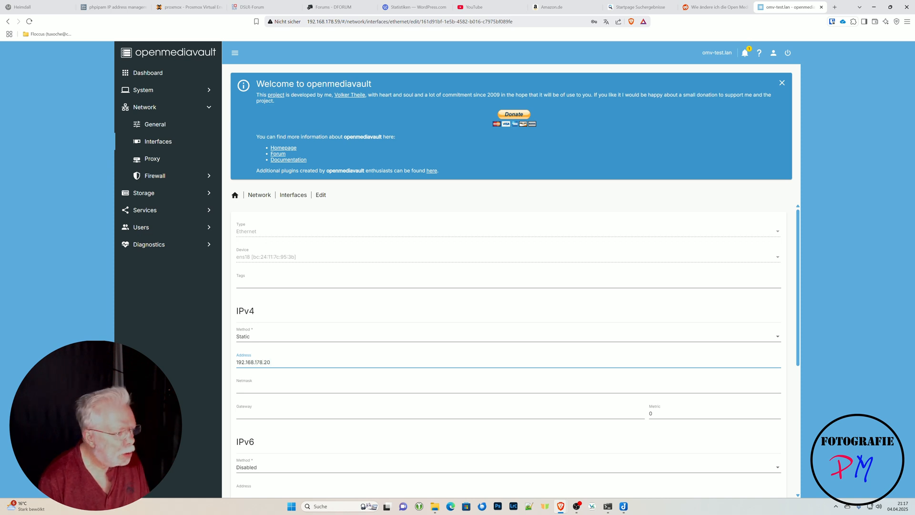
pyautogui.write('255.255.255.0')
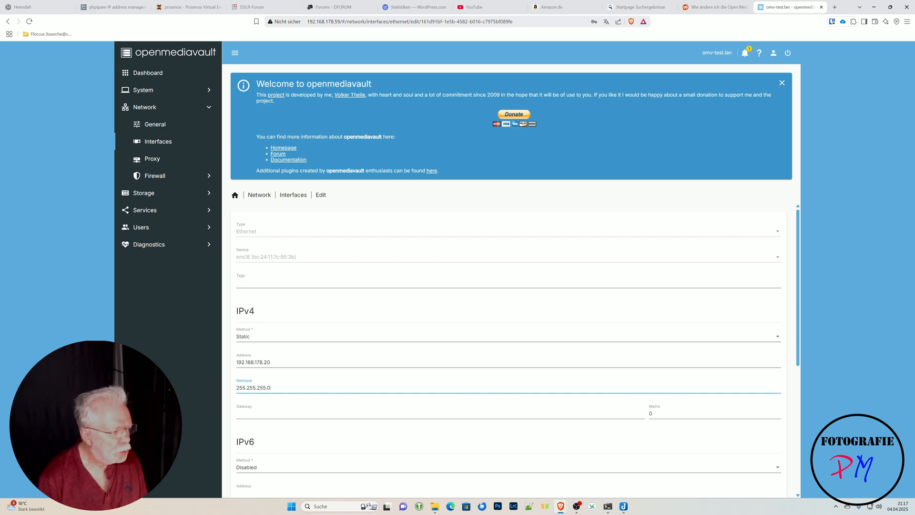
pyautogui.write('192.168.178.1')
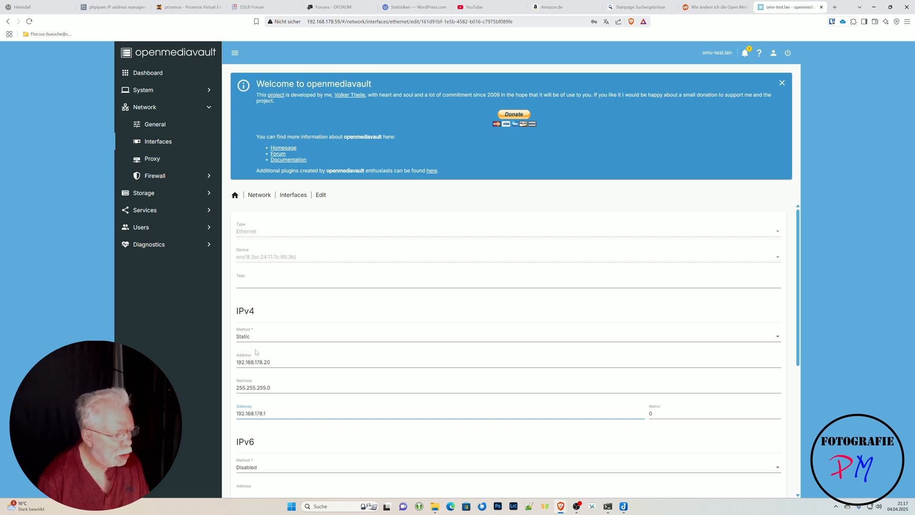
# Set gateway and DNS server 192.168.178.1 and save the interface settings.
pyautogui.scroll(-3)
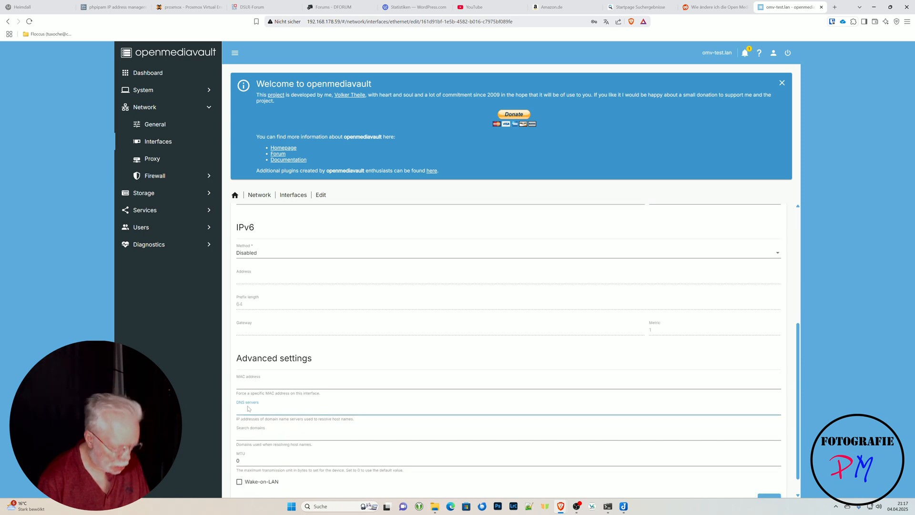
pyautogui.write('192.168.178.1')
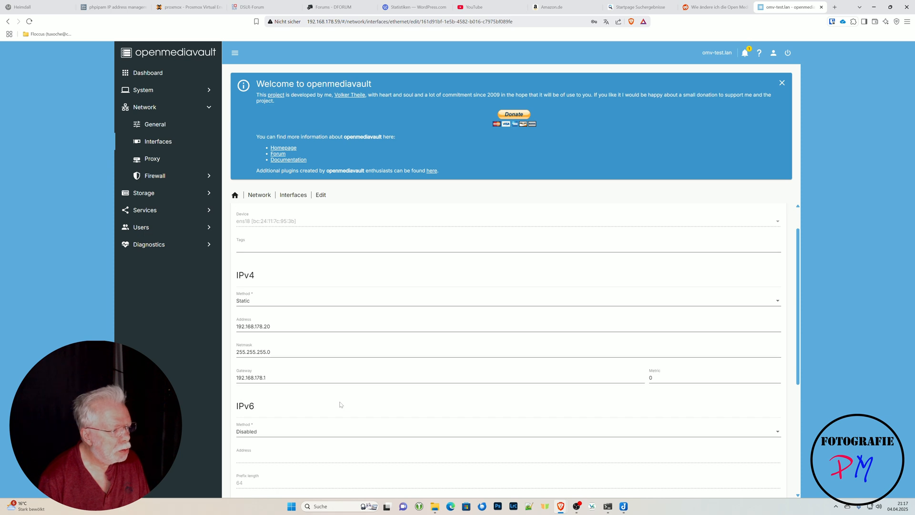
pyautogui.moveTo(368, 364)
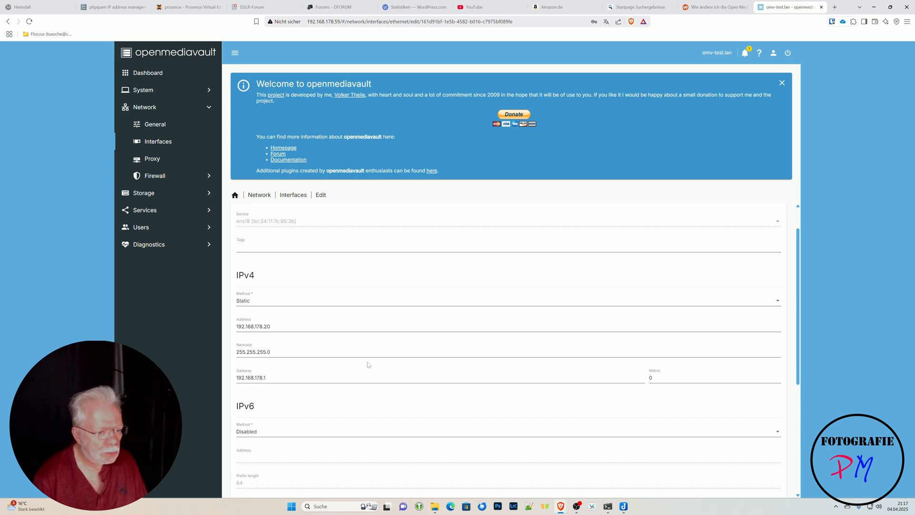
pyautogui.scroll(-3)
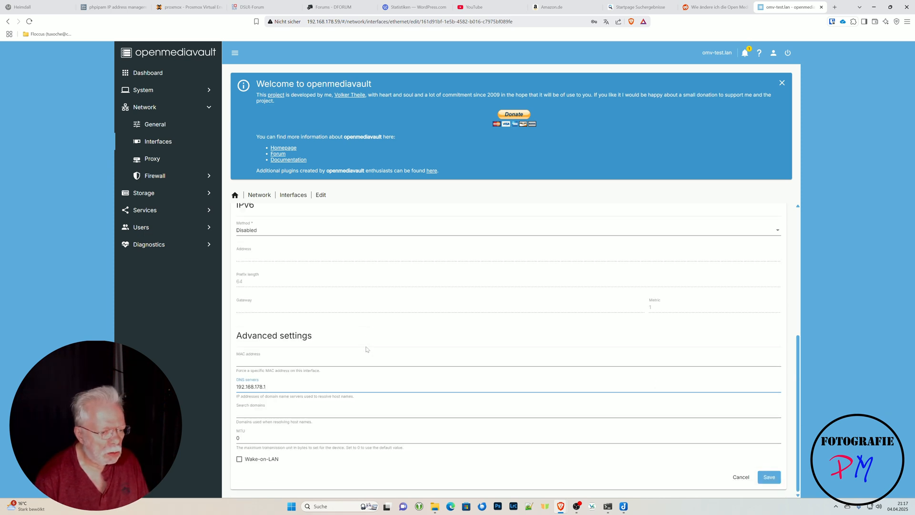
pyautogui.click(768, 477)
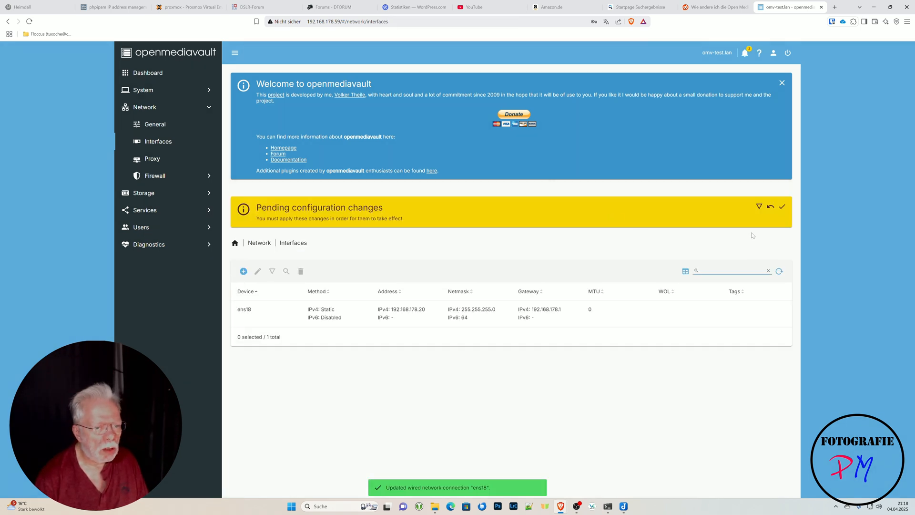
# Apply the pending network change and log in as admin at 192.168.178.20.
pyautogui.click(781, 206)
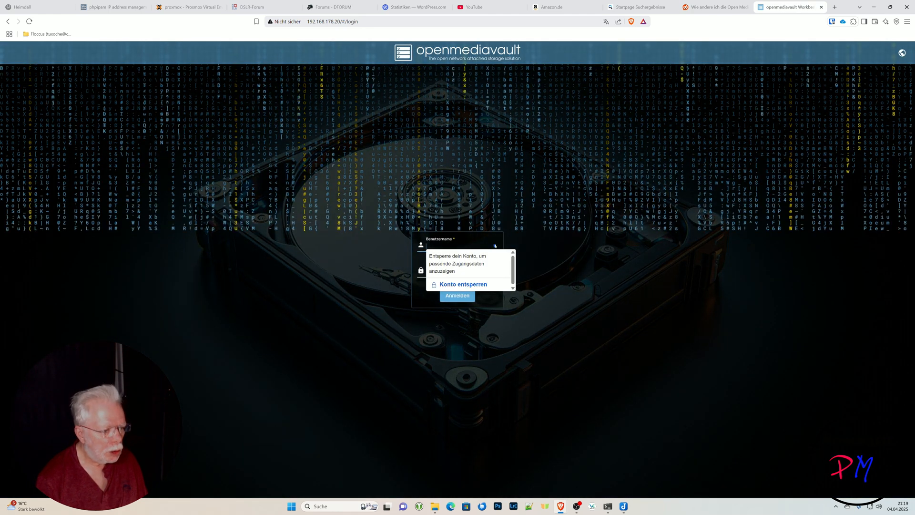
pyautogui.write('admin')
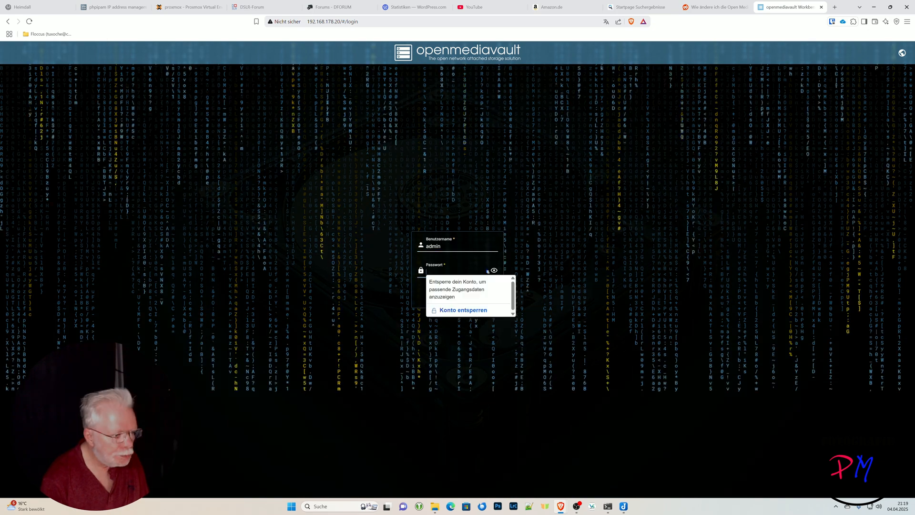
pyautogui.write('•••')
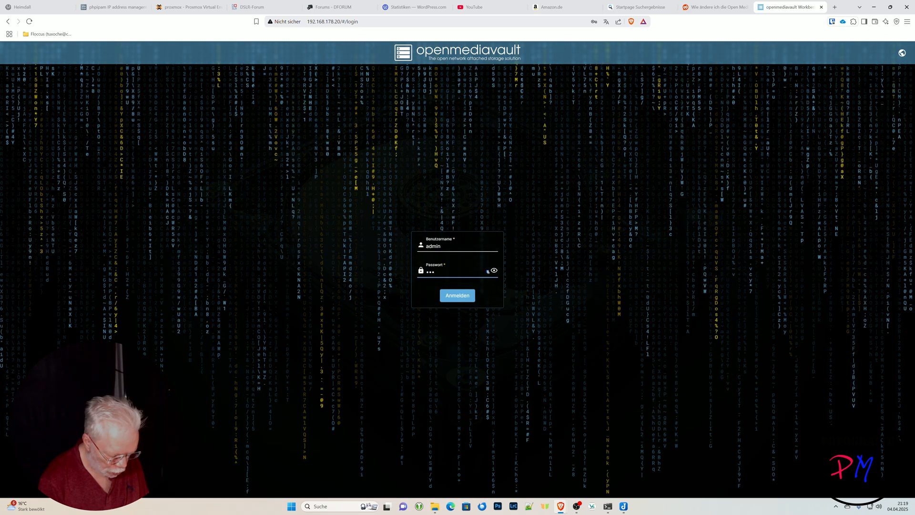
pyautogui.click(456, 295)
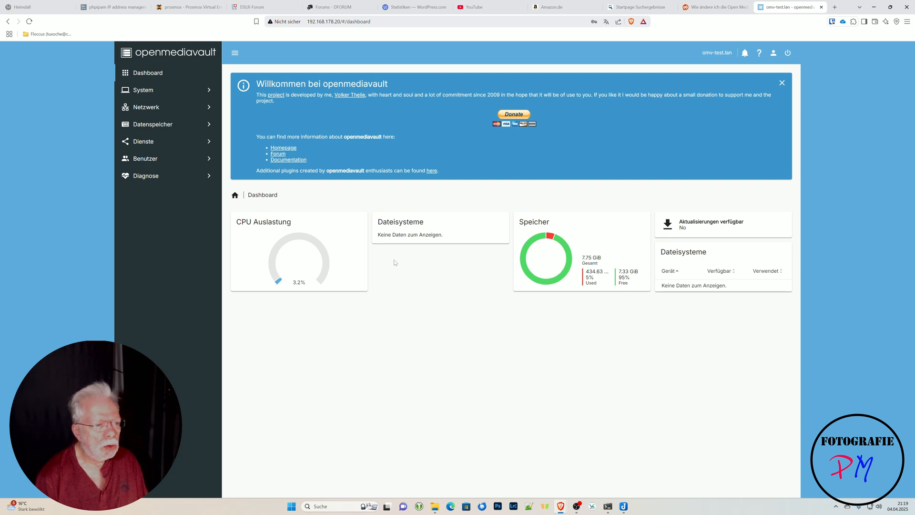
pyautogui.moveTo(241, 121)
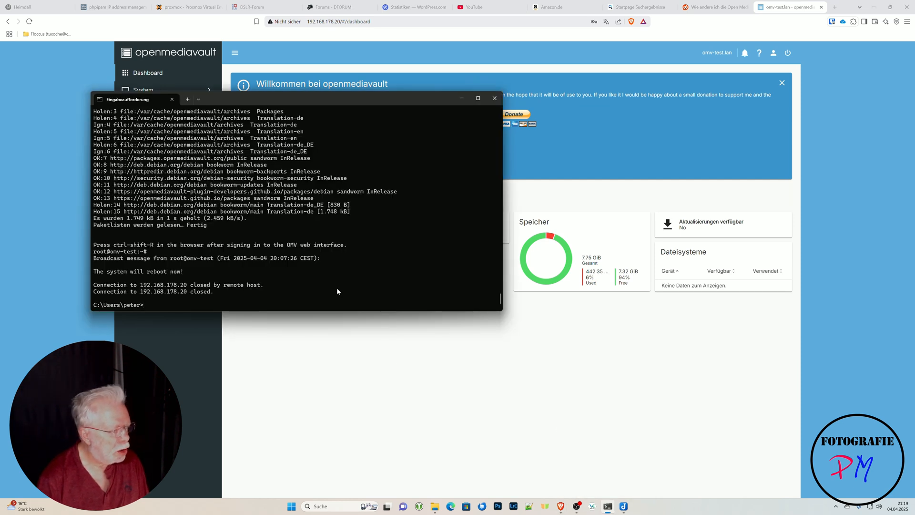
pyautogui.write('ssh root@192.168.178.20')
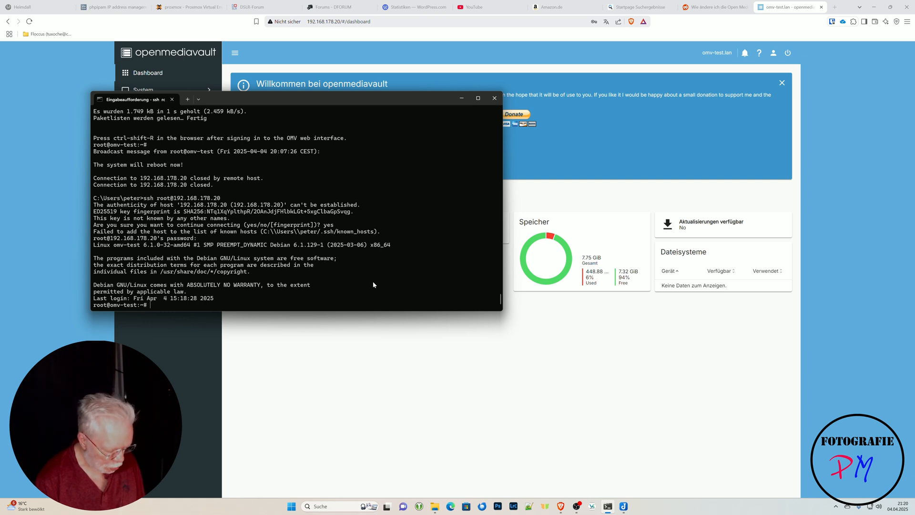
pyautogui.write('wget -O - https://github.com/OpenMediaVault-Plugin-Developers/packages/raw/master/install | bash')
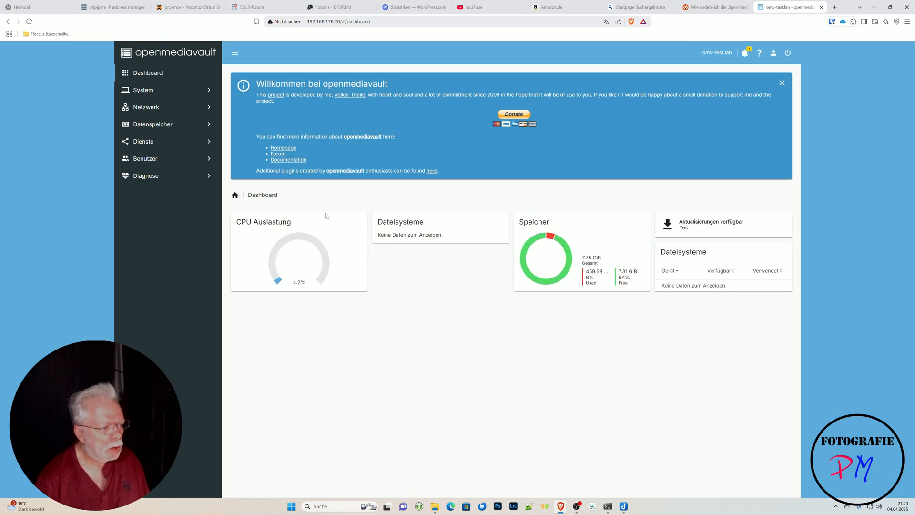
pyautogui.moveTo(331, 347)
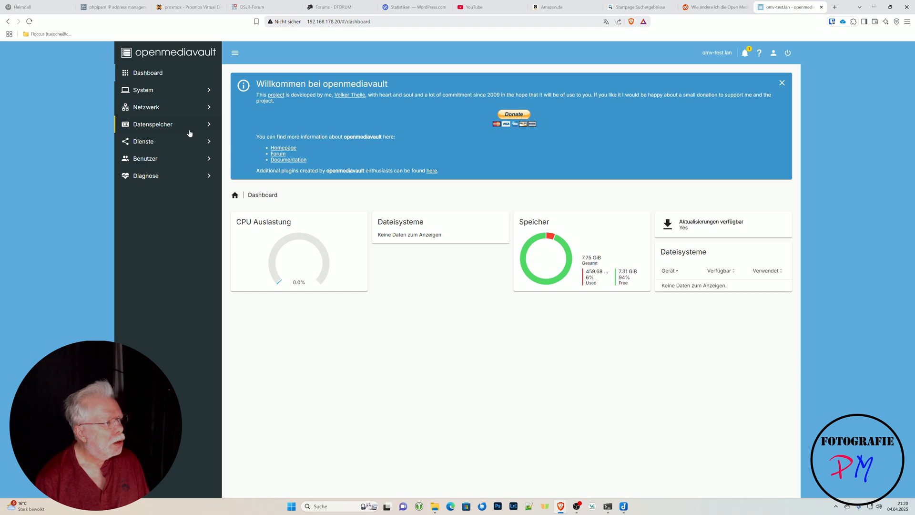
# Review the omv-extras page under System and bring up the Plugins list.
pyautogui.click(143, 89)
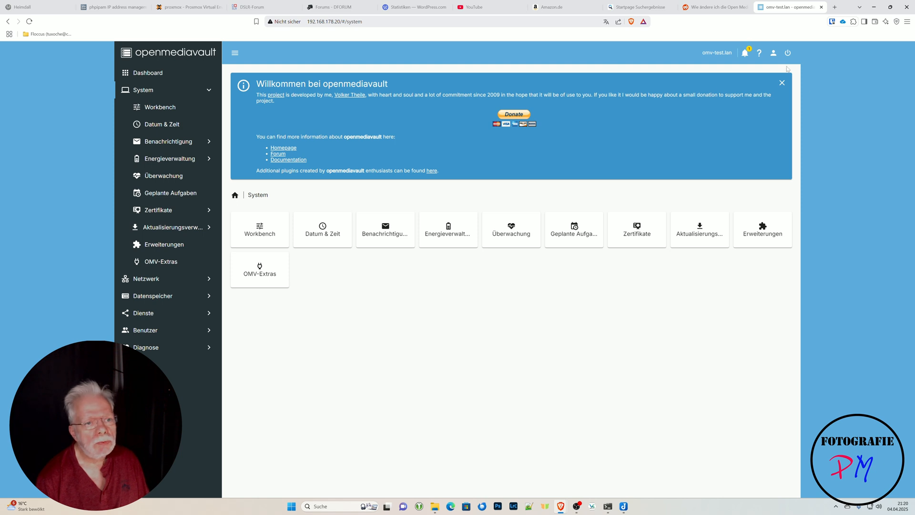
pyautogui.click(772, 53)
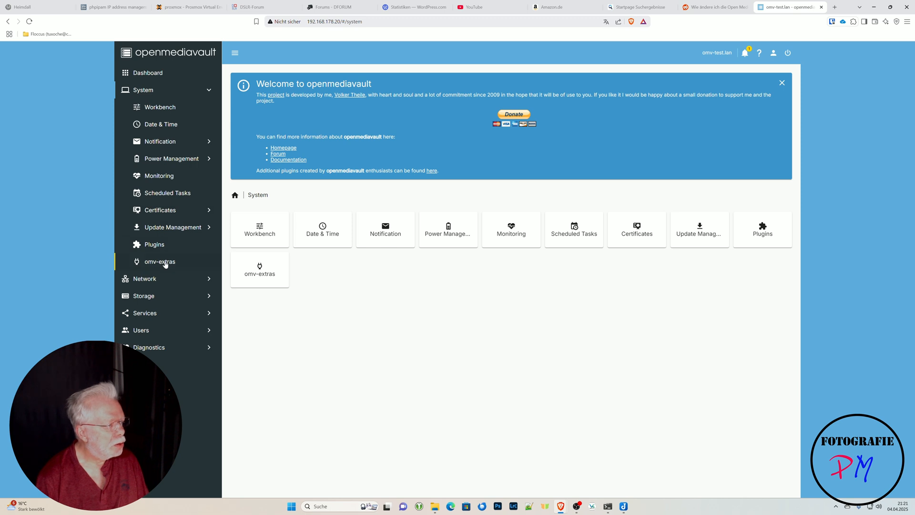
pyautogui.moveTo(162, 245)
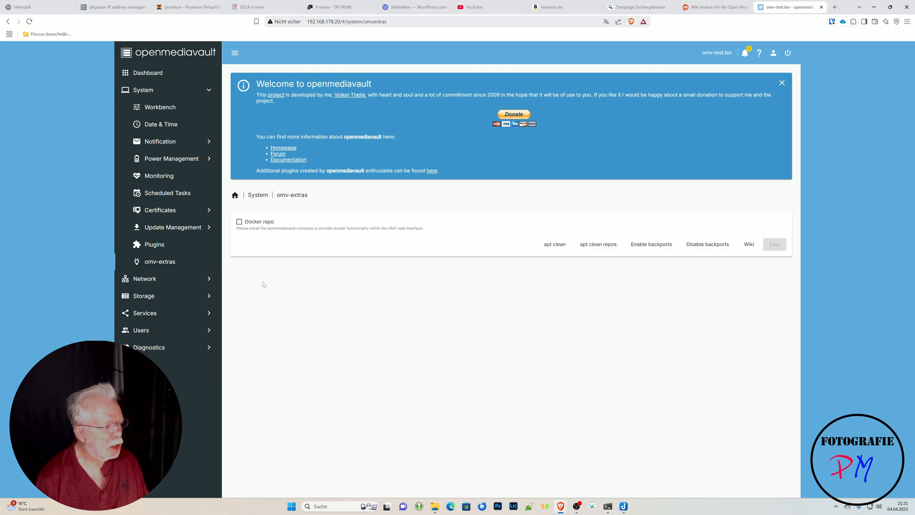
pyautogui.click(154, 243)
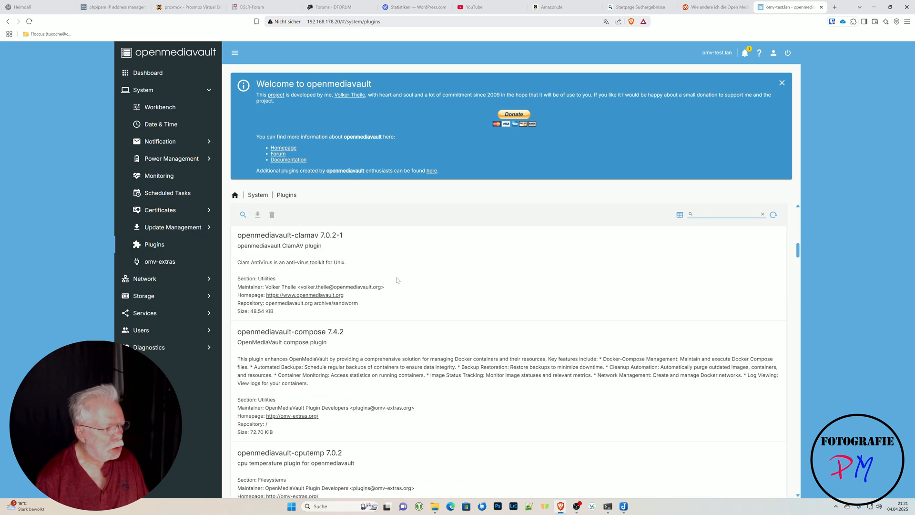
# Install the openmediavault-kernel 7.1.8 plugin, confirming the installation.
pyautogui.scroll(-3)
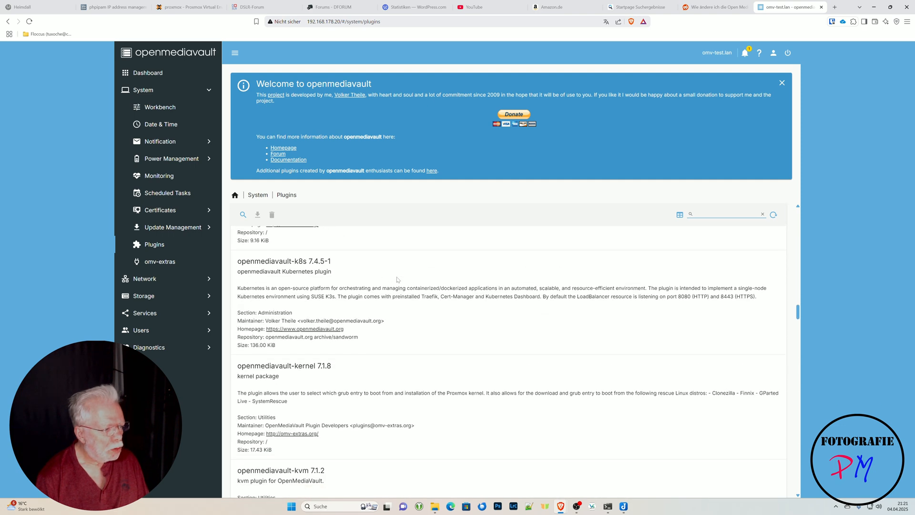
pyautogui.scroll(-3)
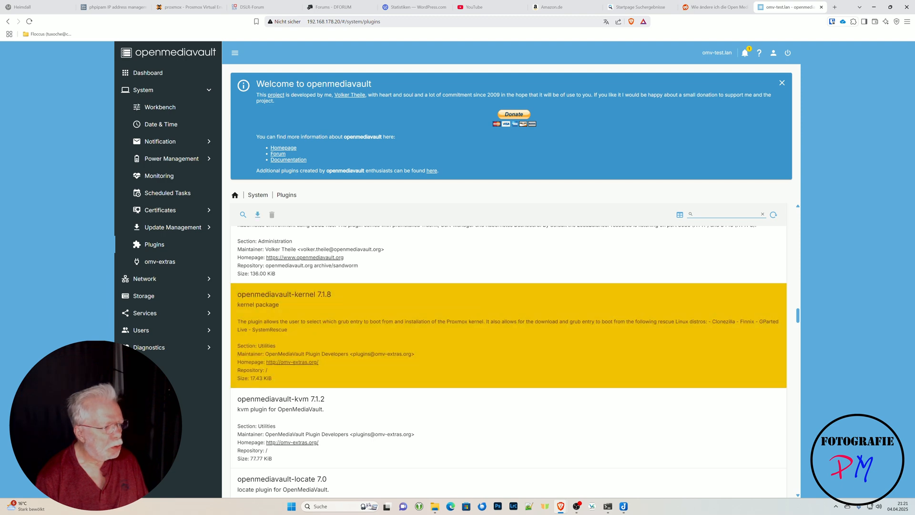
pyautogui.click(258, 214)
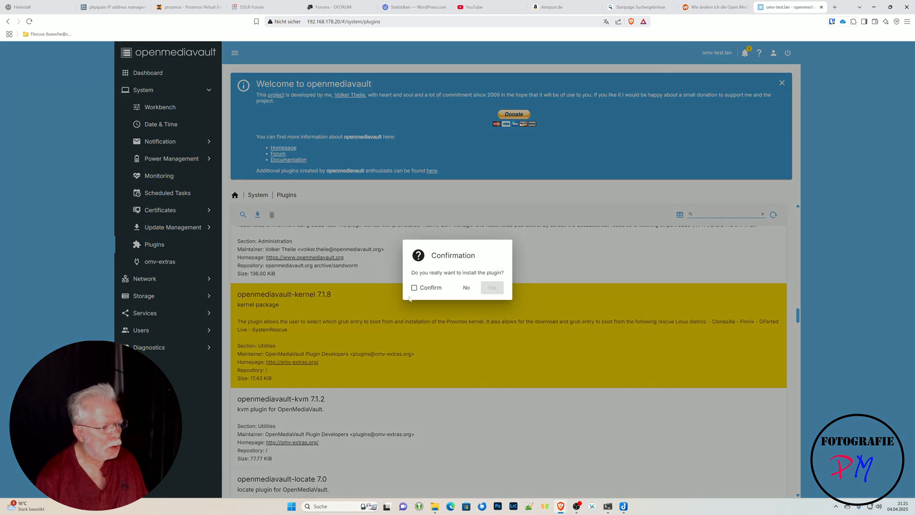
pyautogui.click(415, 287)
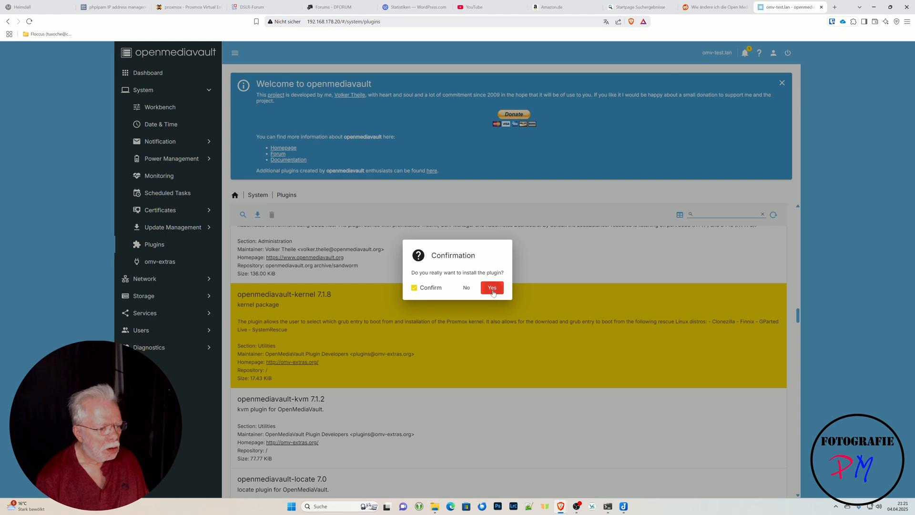
pyautogui.click(492, 287)
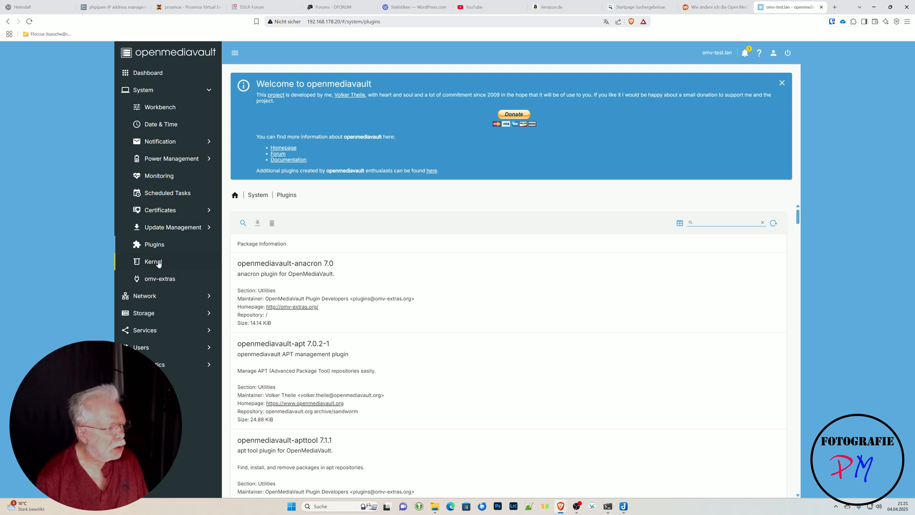
# View the new System > Kernel boot entries and the pending notifications.
pyautogui.click(153, 261)
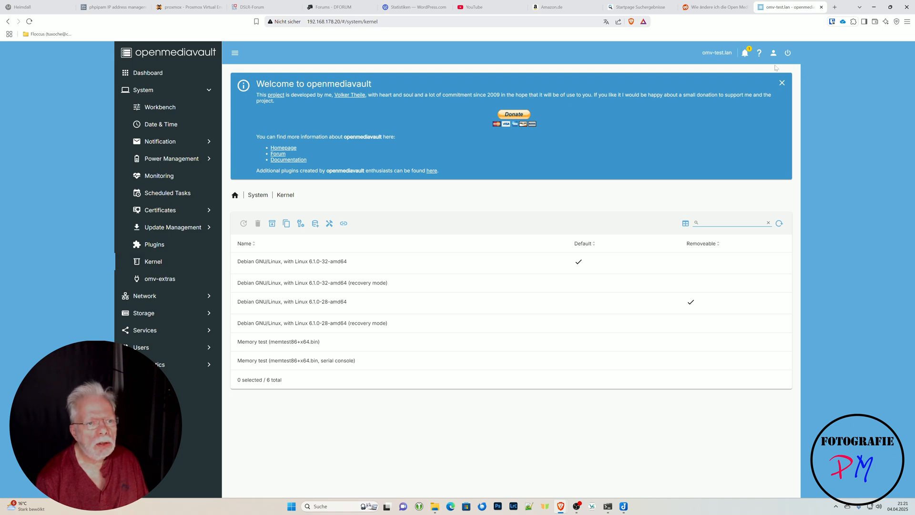
pyautogui.click(745, 52)
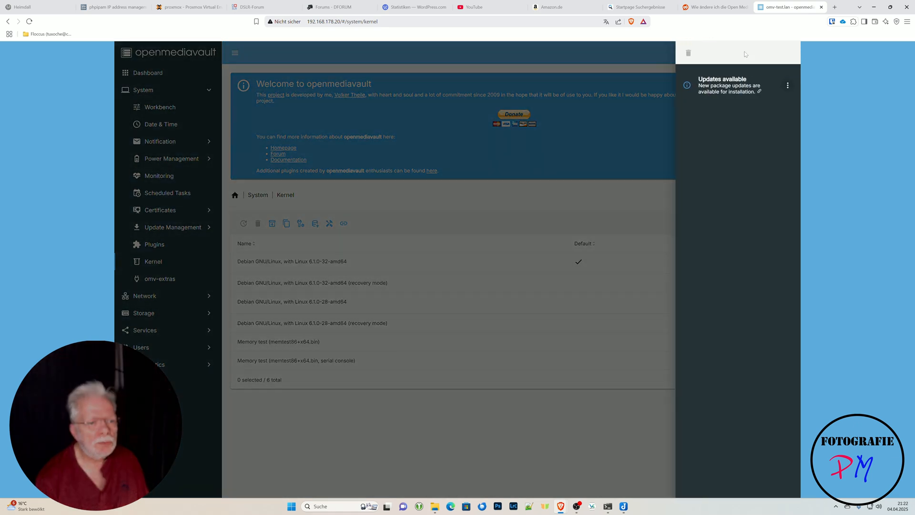
pyautogui.click(729, 92)
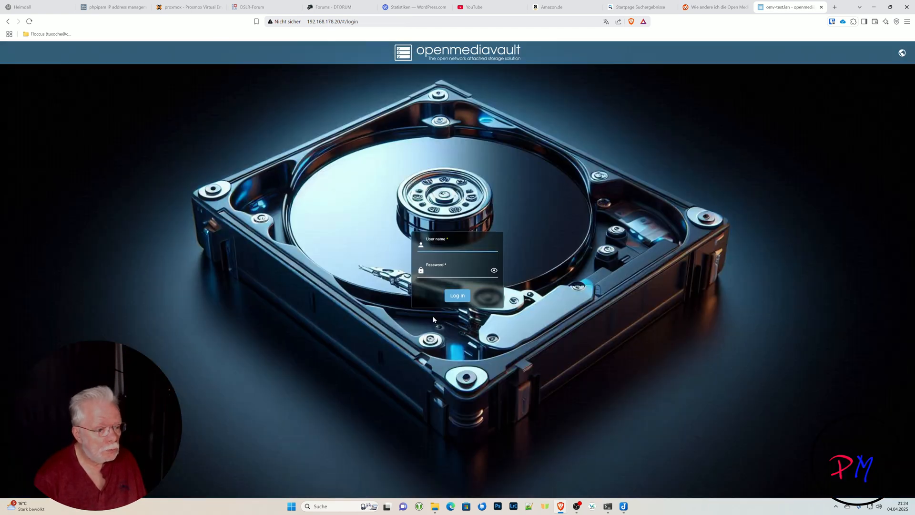
# Sign back in to the web interface as admin.
pyautogui.write('admin')
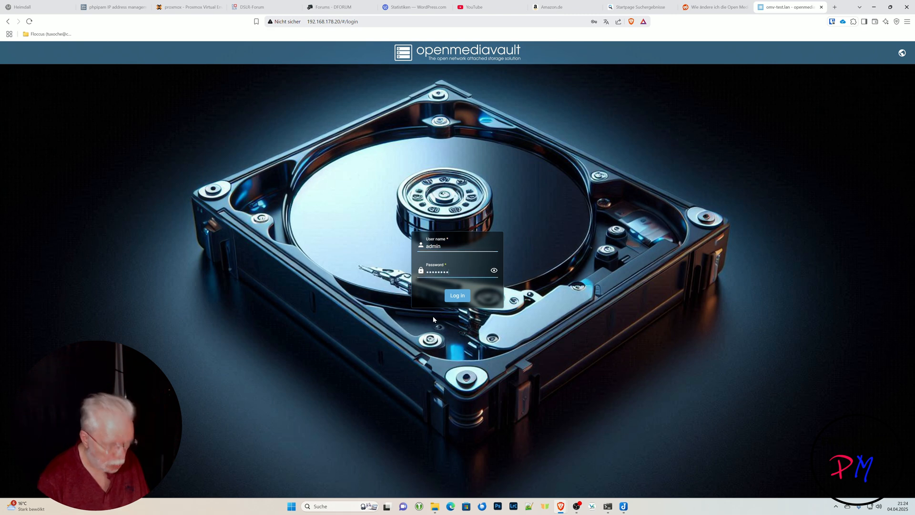
pyautogui.click(456, 294)
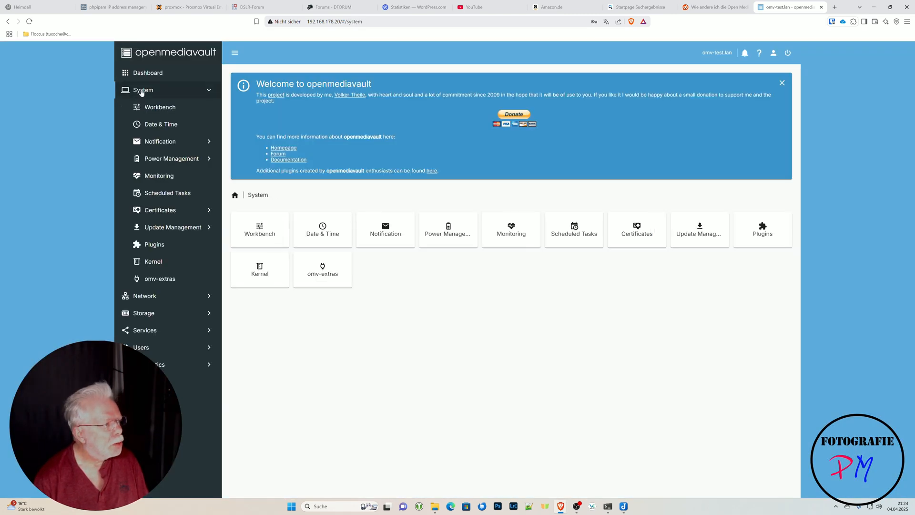
# From the Kernel page, start installing Proxmox kernel 6.11.
pyautogui.click(152, 261)
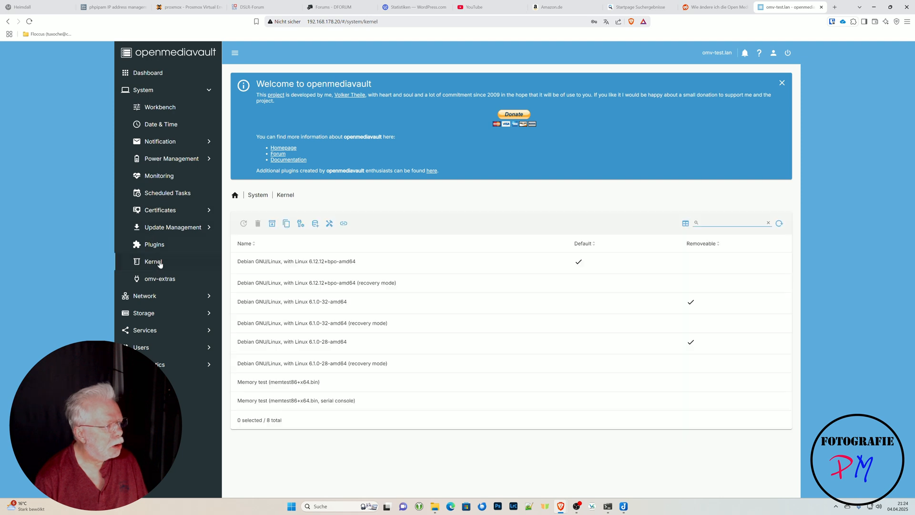
pyautogui.moveTo(316, 244)
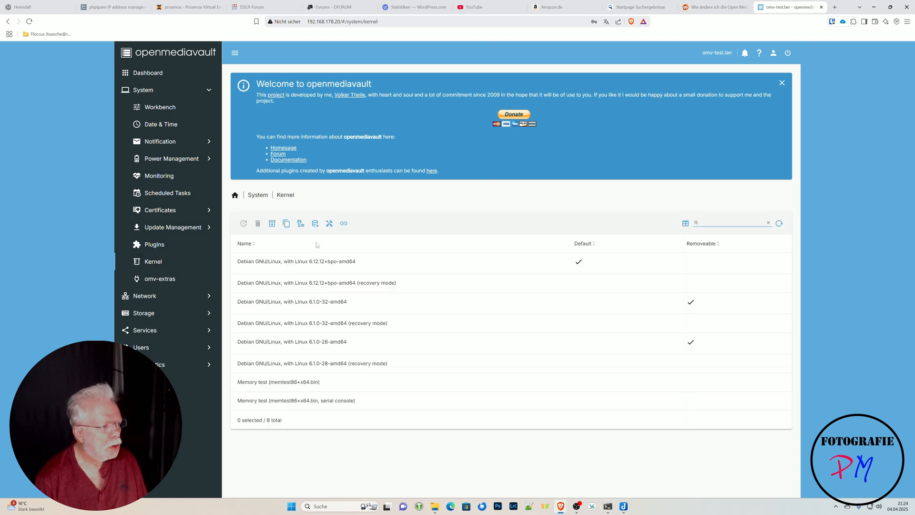
pyautogui.click(271, 223)
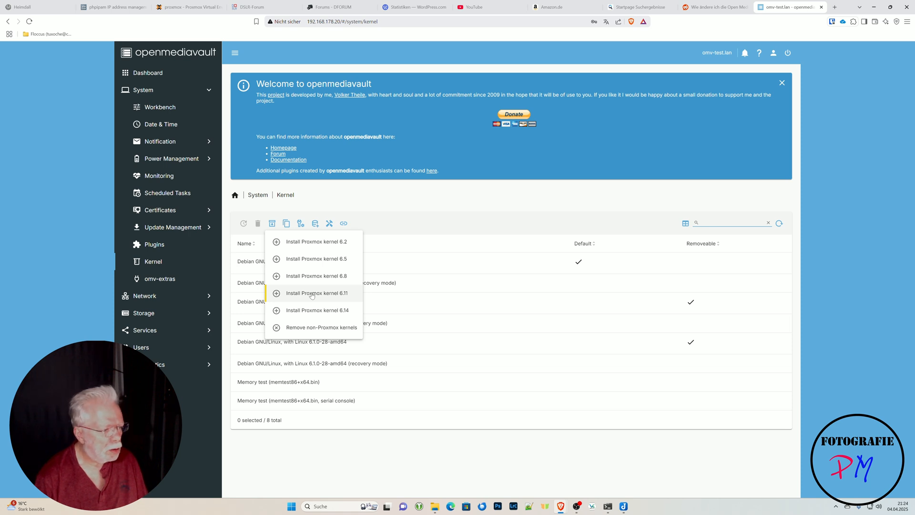
pyautogui.click(316, 292)
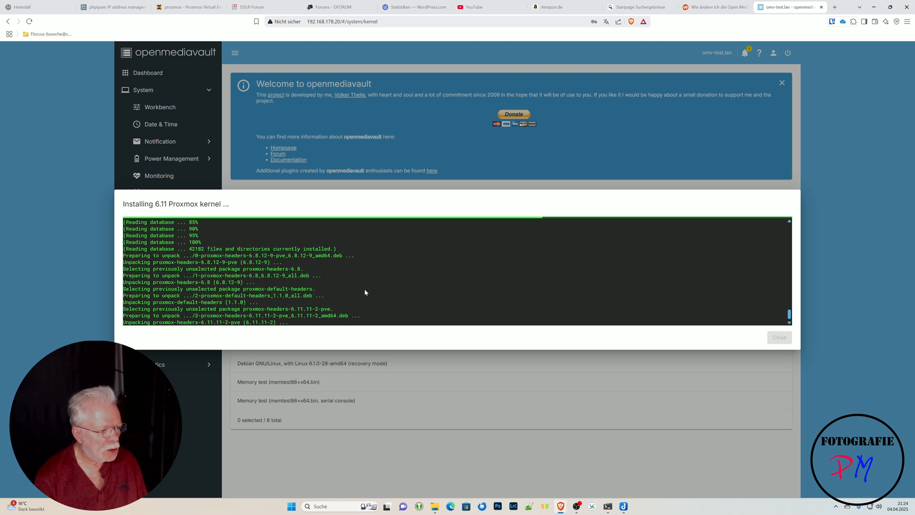
# Close the finished Proxmox 6.11 install log and return to the dashboard.
pyautogui.click(779, 336)
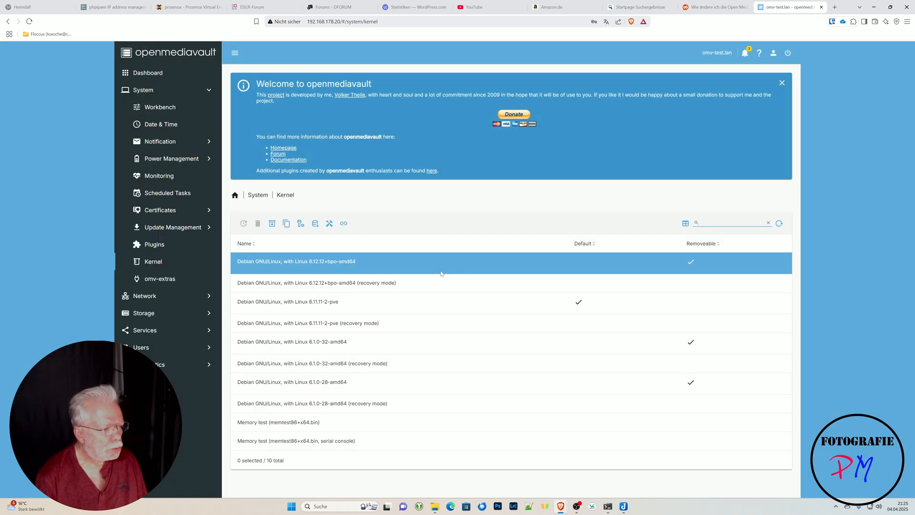
pyautogui.click(434, 302)
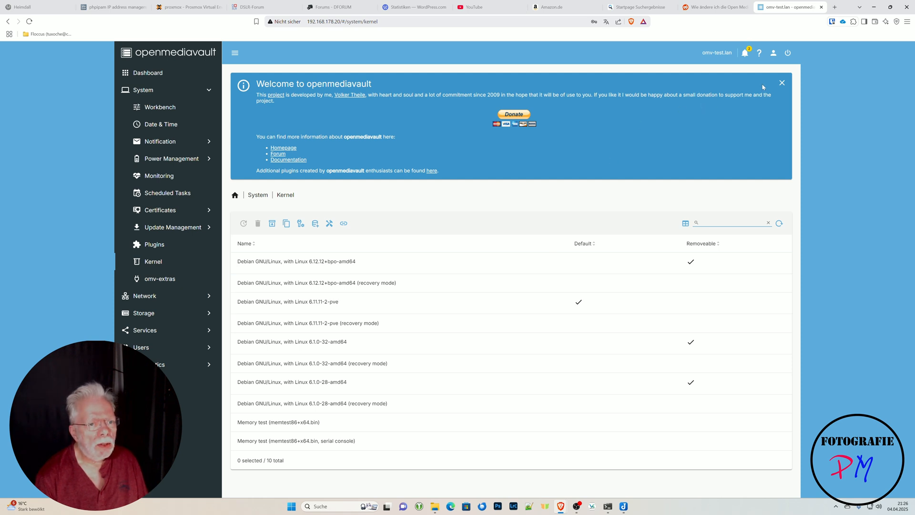
pyautogui.click(787, 52)
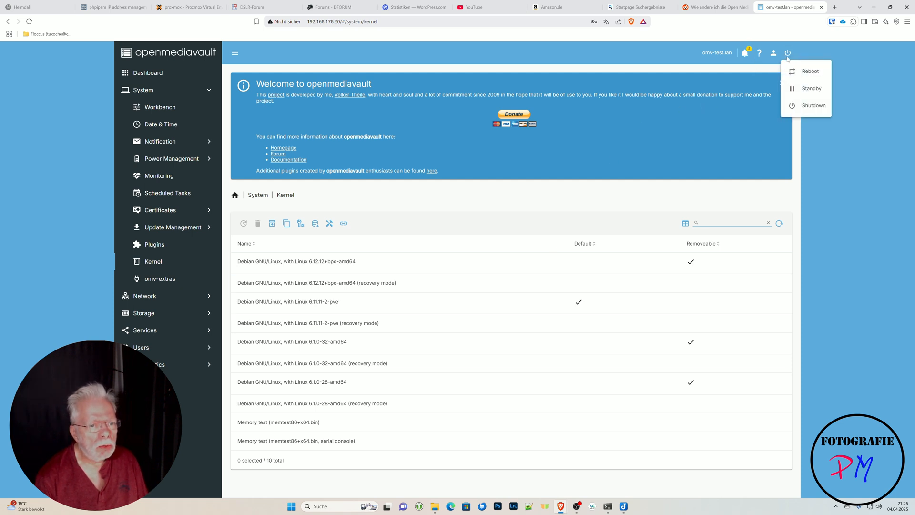
pyautogui.click(148, 72)
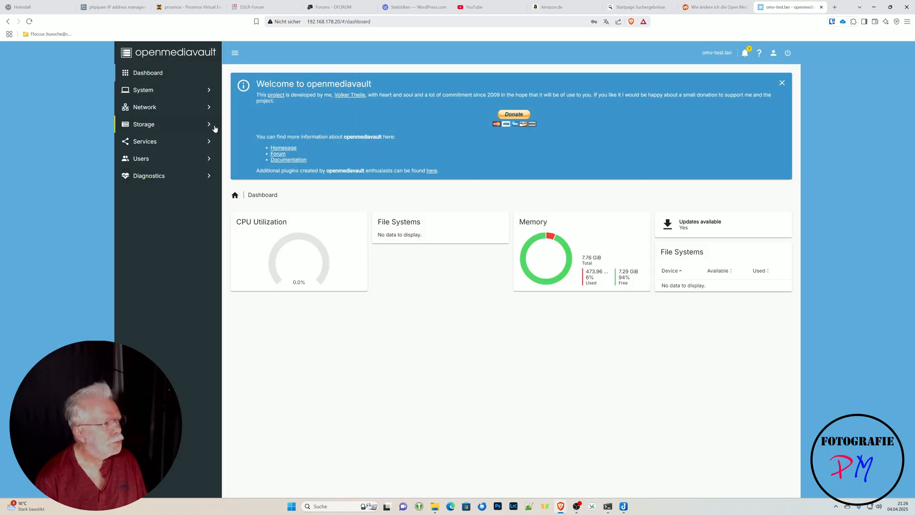
# Add three 64 GB hard disks on local-lvm to VM 2021's hardware in Proxmox.
pyautogui.click(187, 6)
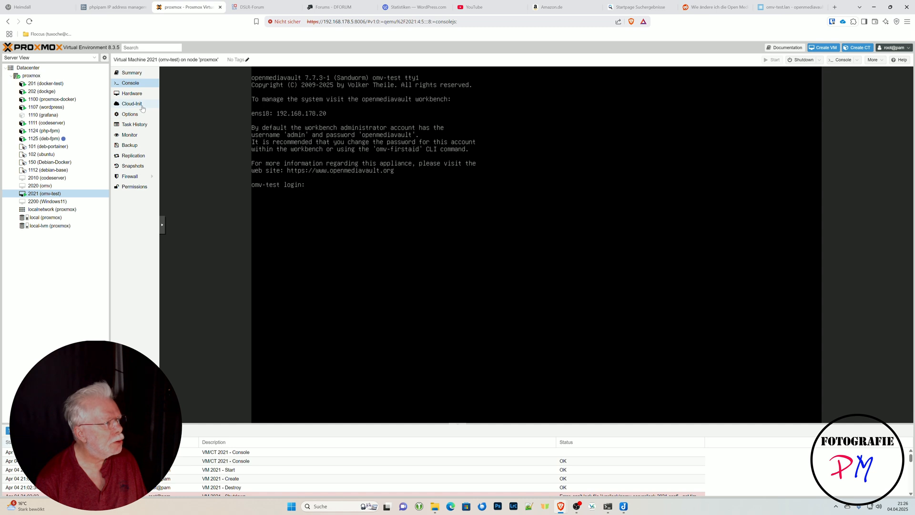
pyautogui.click(132, 93)
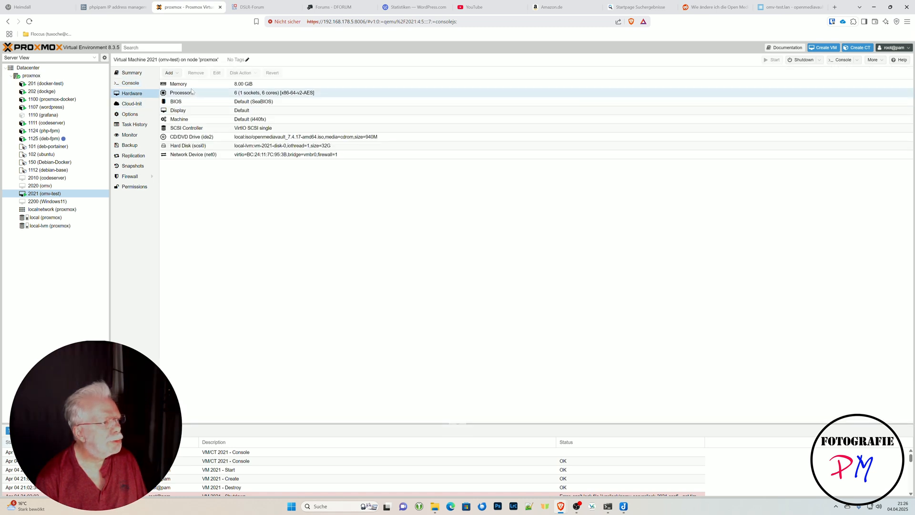
pyautogui.click(170, 73)
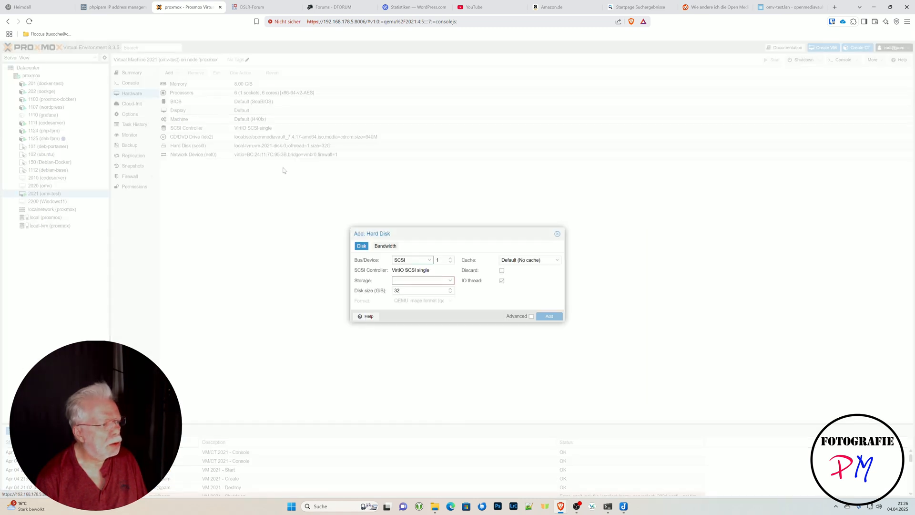
pyautogui.click(421, 280)
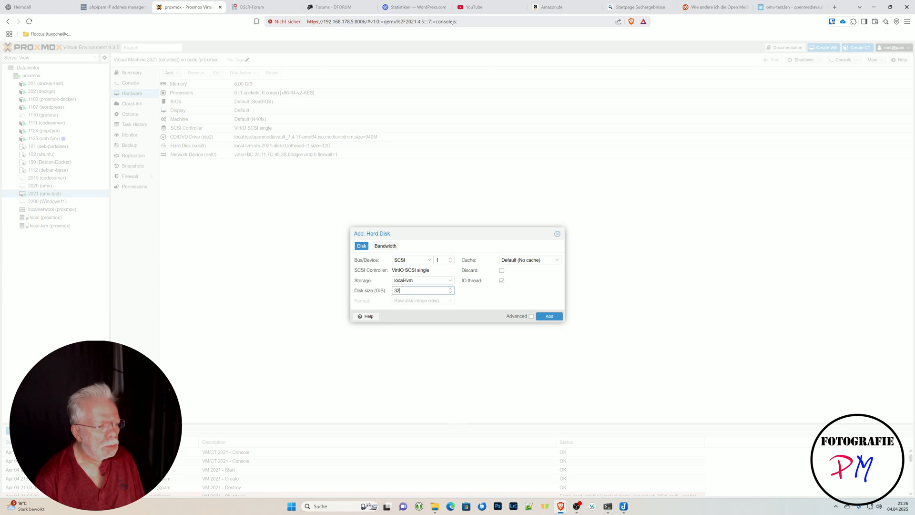
pyautogui.write('64')
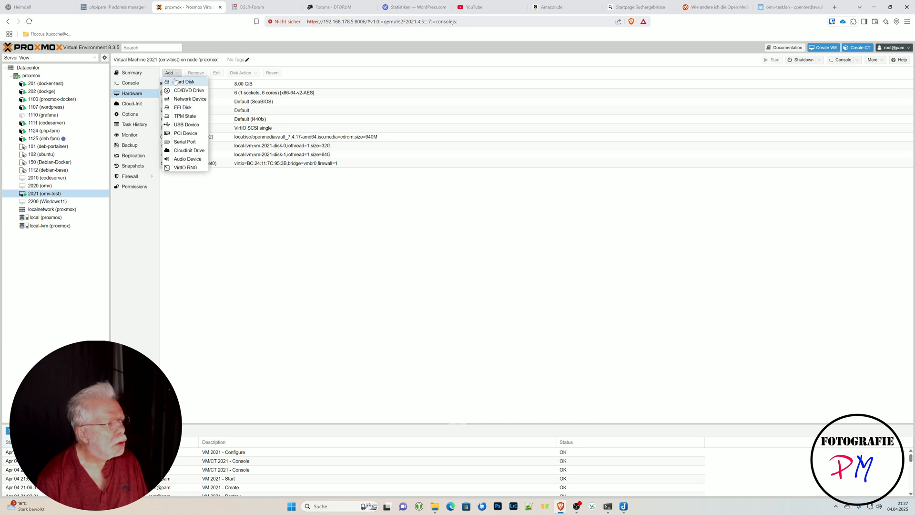
pyautogui.click(184, 81)
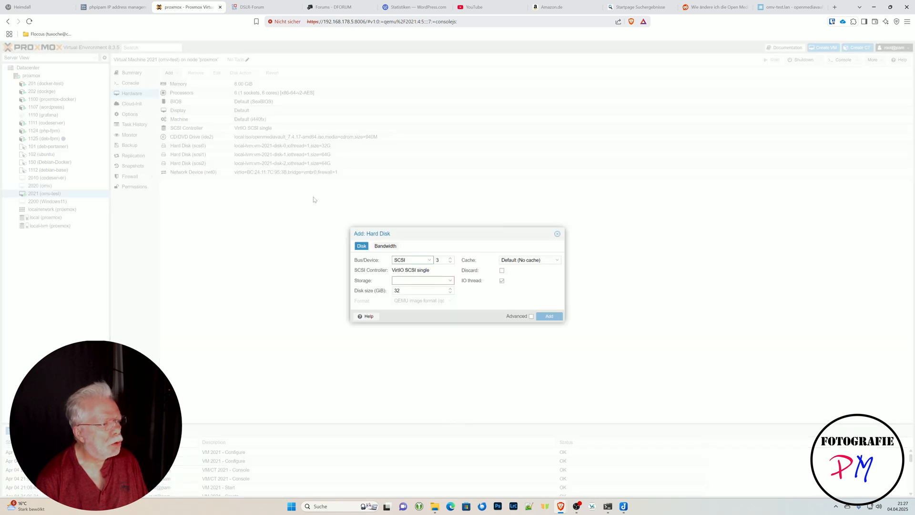
pyautogui.click(548, 316)
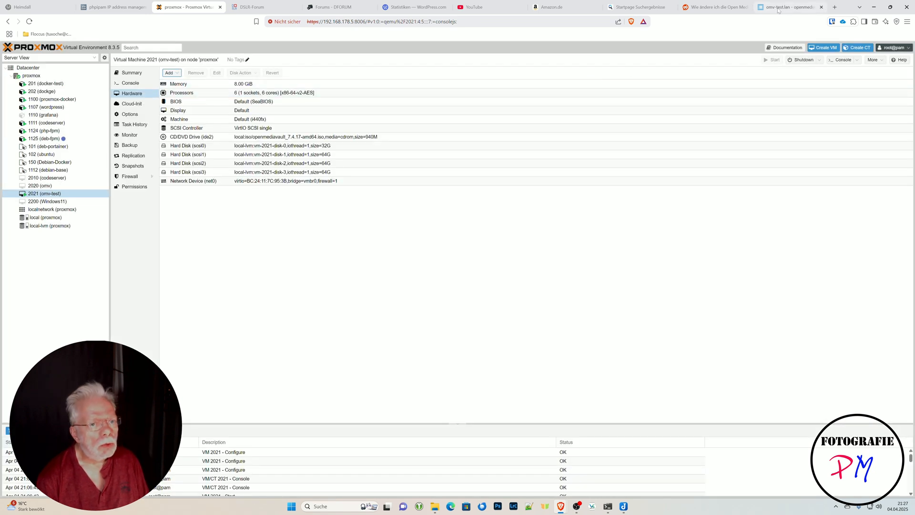
pyautogui.click(788, 7)
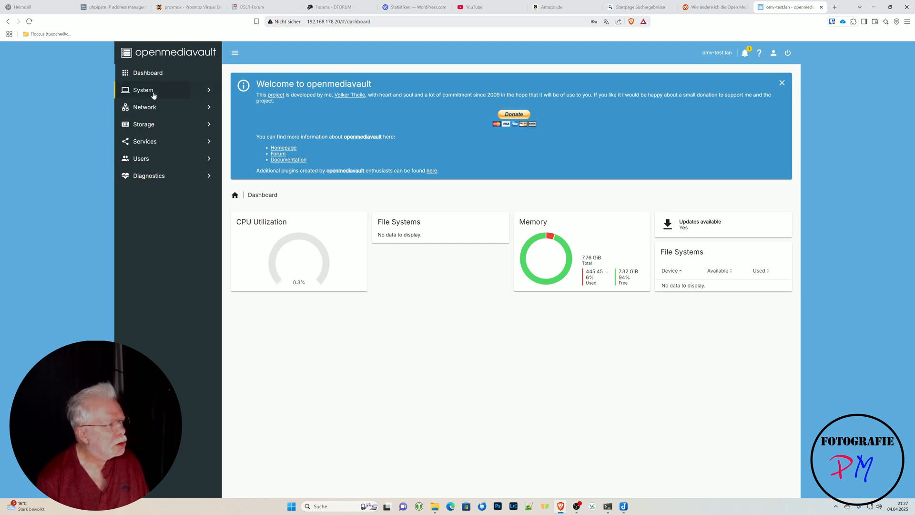
# Install the openmediavault-zfs 7.1.3 plugin from Plugins and close its install log.
pyautogui.click(142, 90)
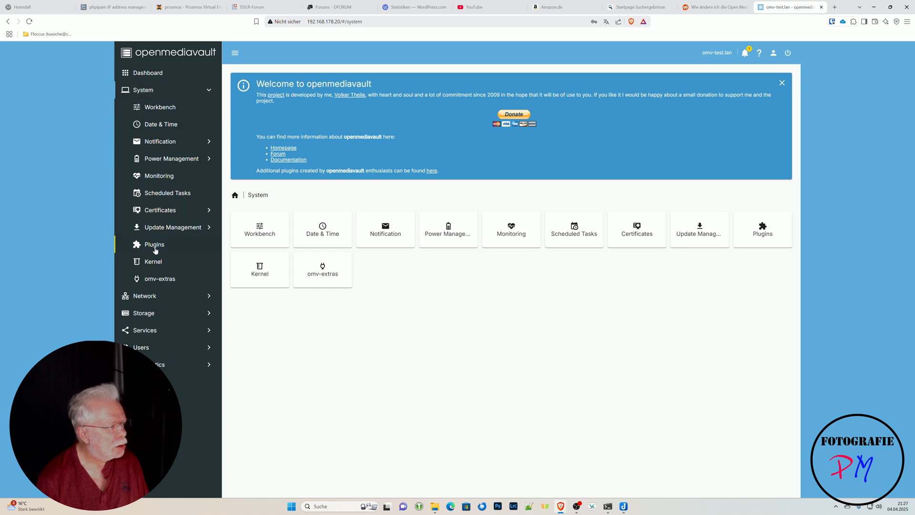
pyautogui.click(154, 244)
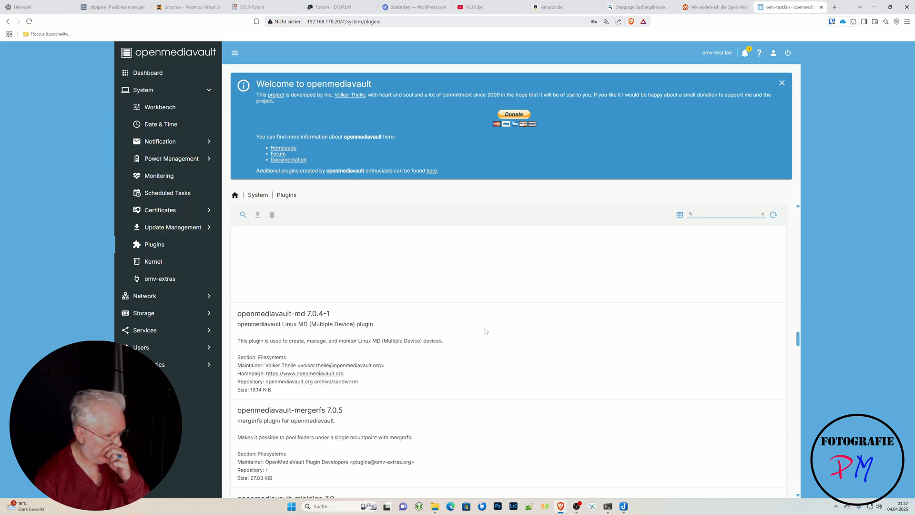
pyautogui.scroll(-3)
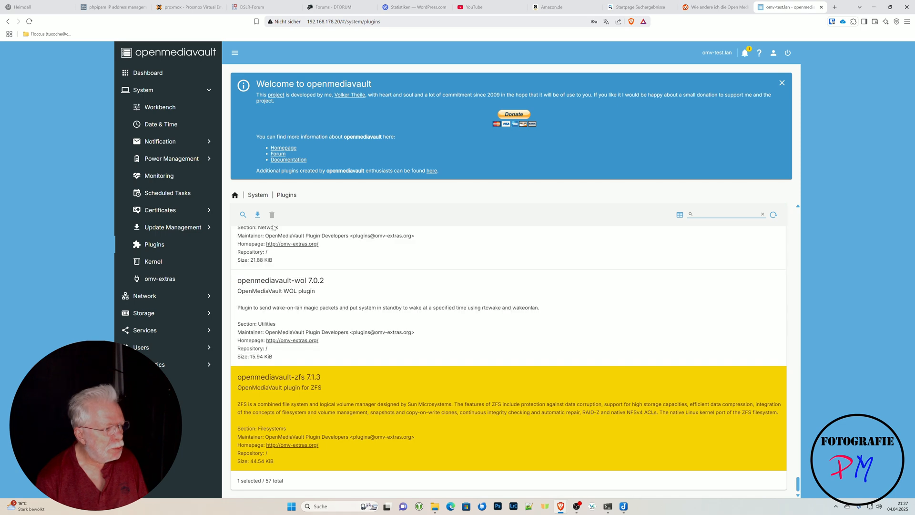
pyautogui.click(257, 214)
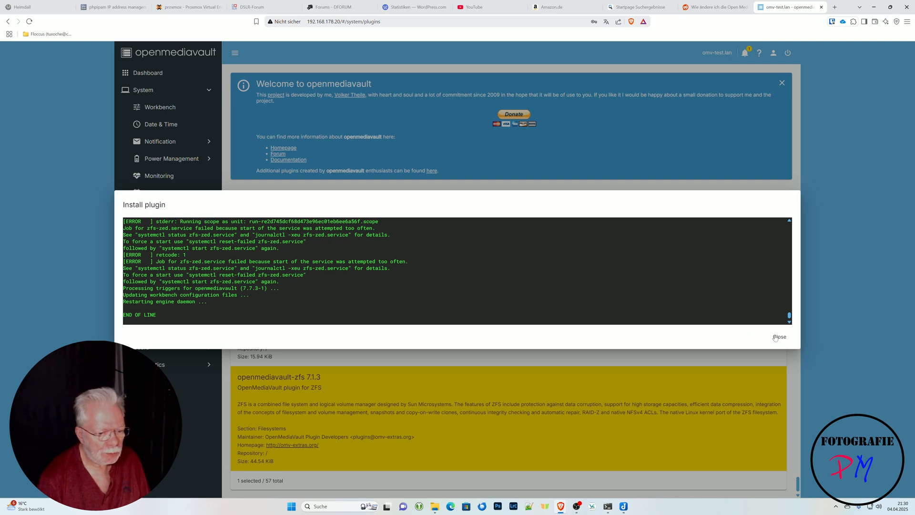
pyautogui.click(780, 337)
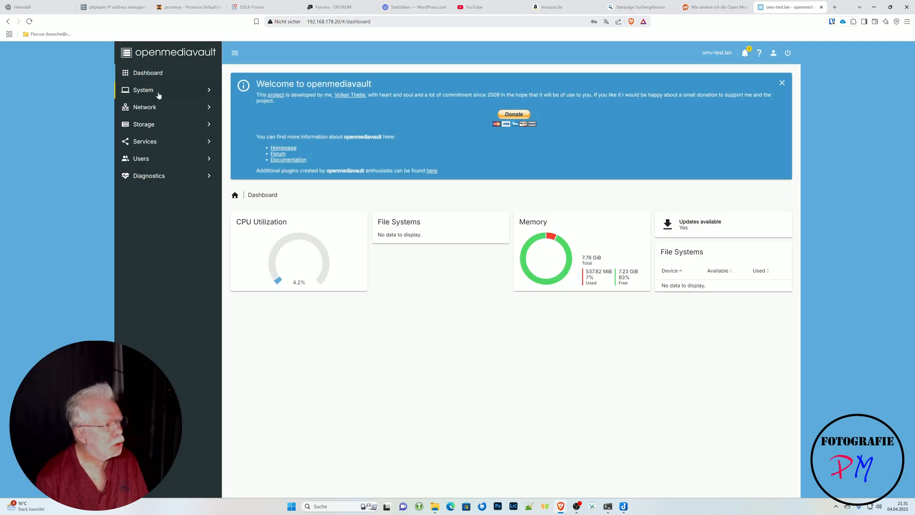
# Check the three 64 GB drives under Storage > Disks, then view the empty ZFS Pools list.
pyautogui.click(144, 124)
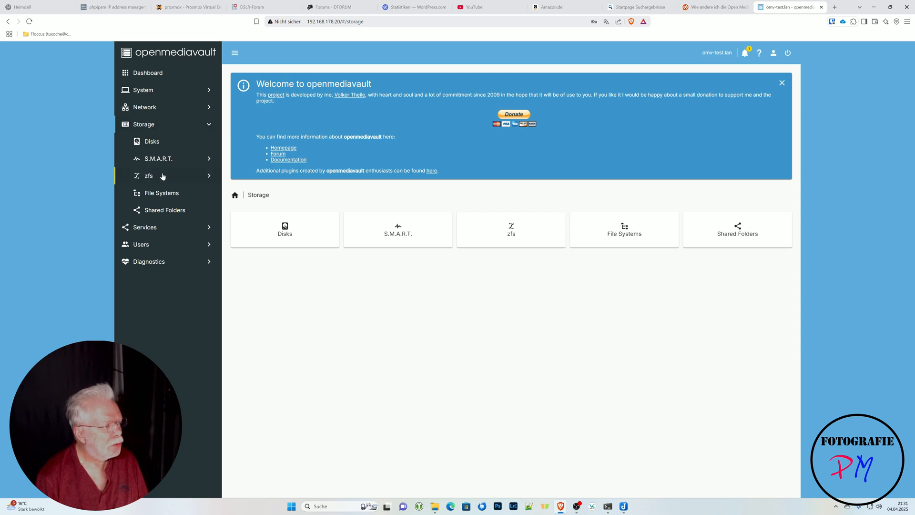
pyautogui.click(149, 175)
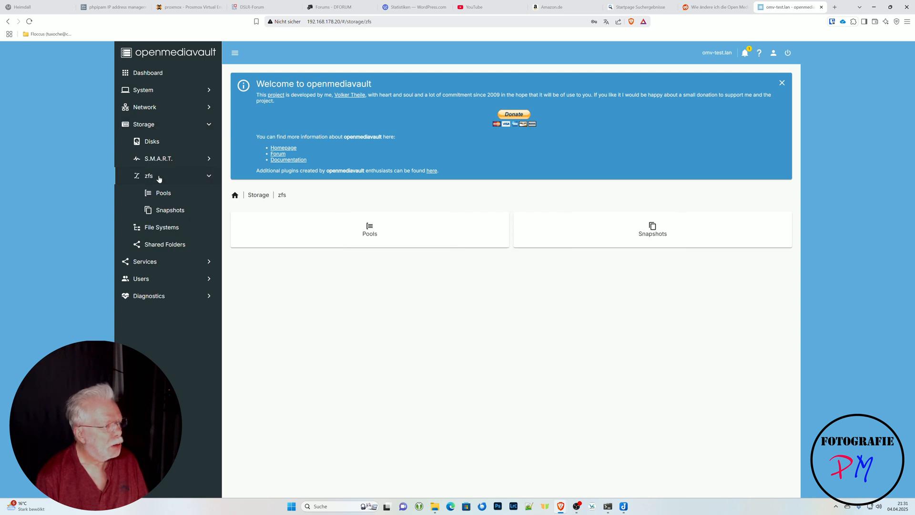
pyautogui.moveTo(173, 232)
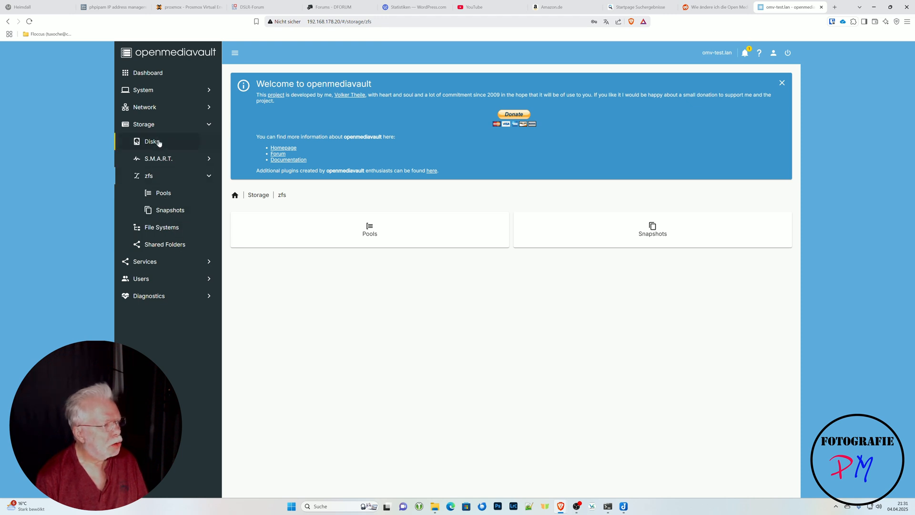
pyautogui.click(151, 141)
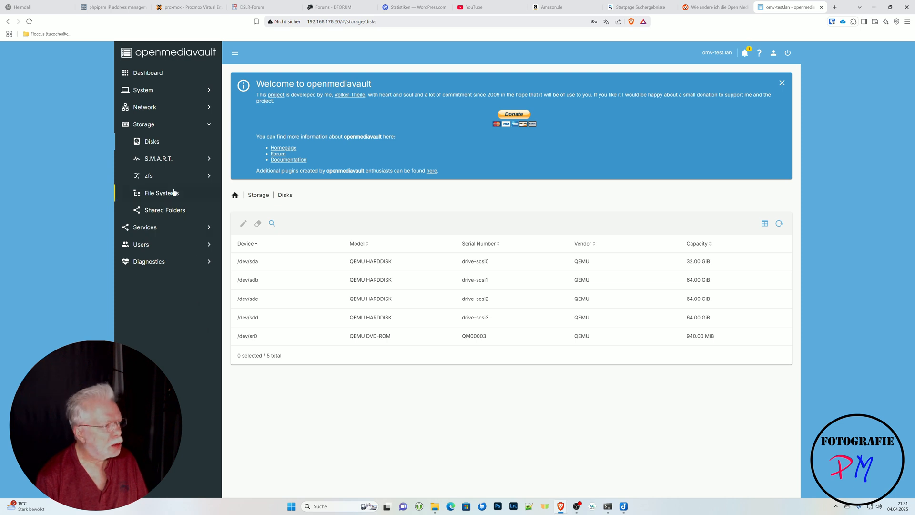
pyautogui.click(149, 175)
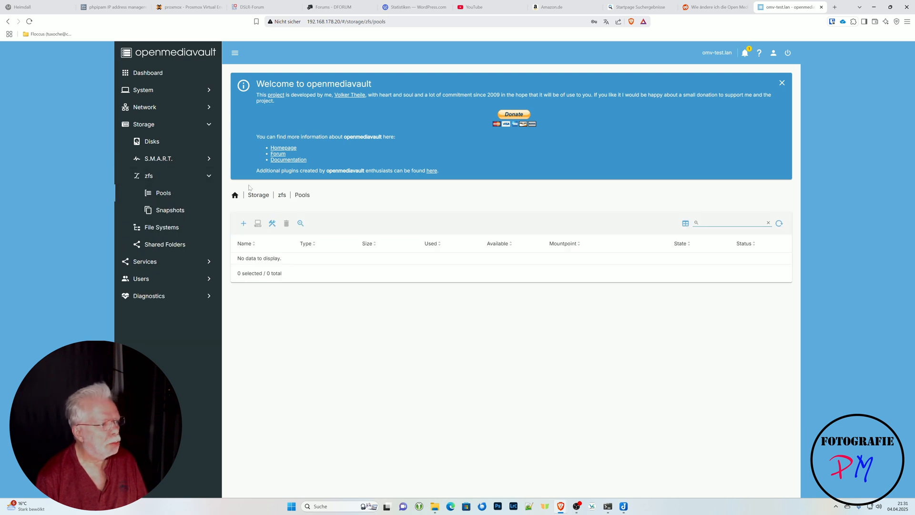
# Start a new ZFS pool named 'Pool', keeping RAID-Z1 as the pool type.
pyautogui.click(243, 223)
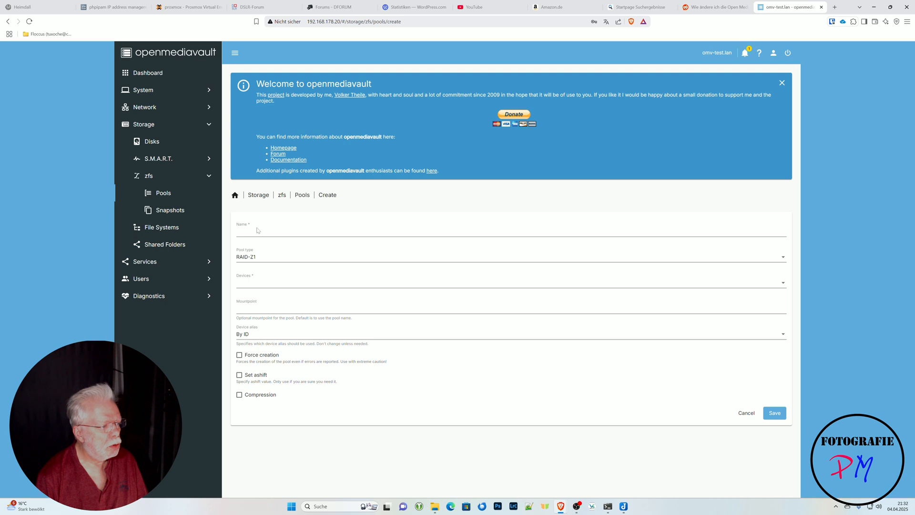
pyautogui.write('P')
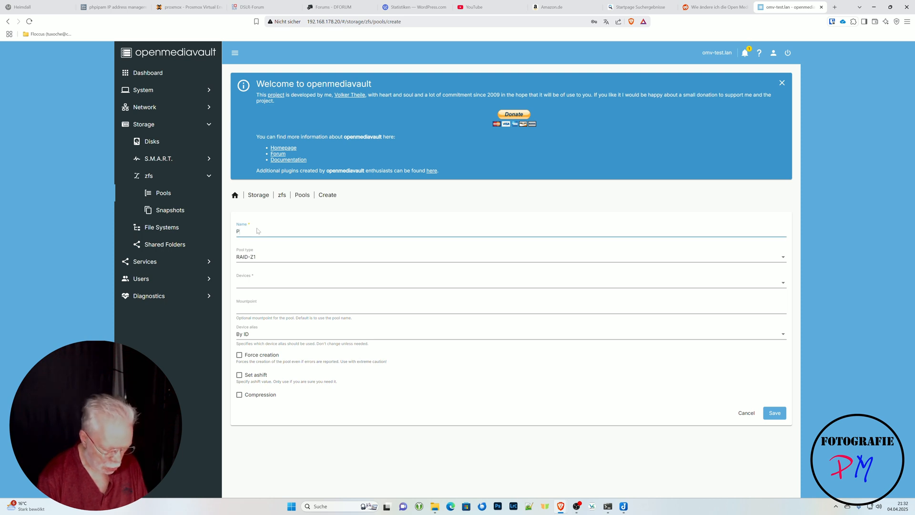
pyautogui.write('ool')
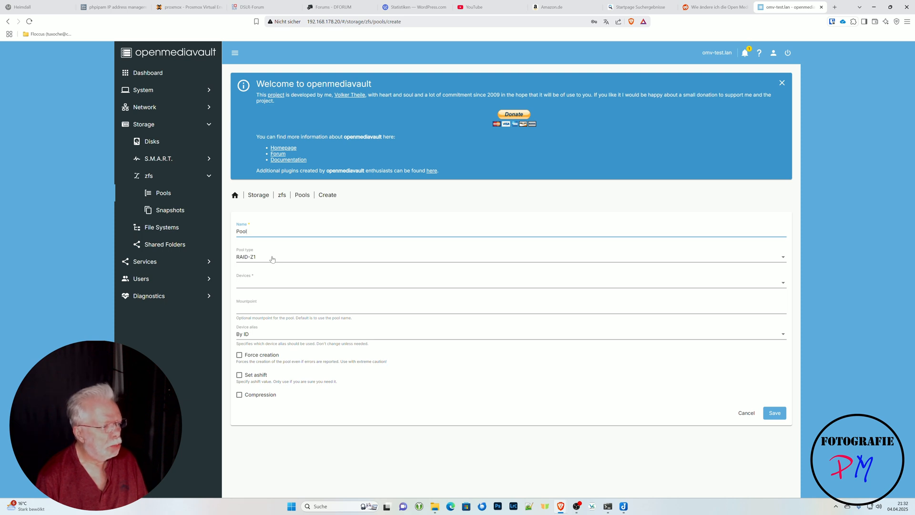
pyautogui.moveTo(275, 285)
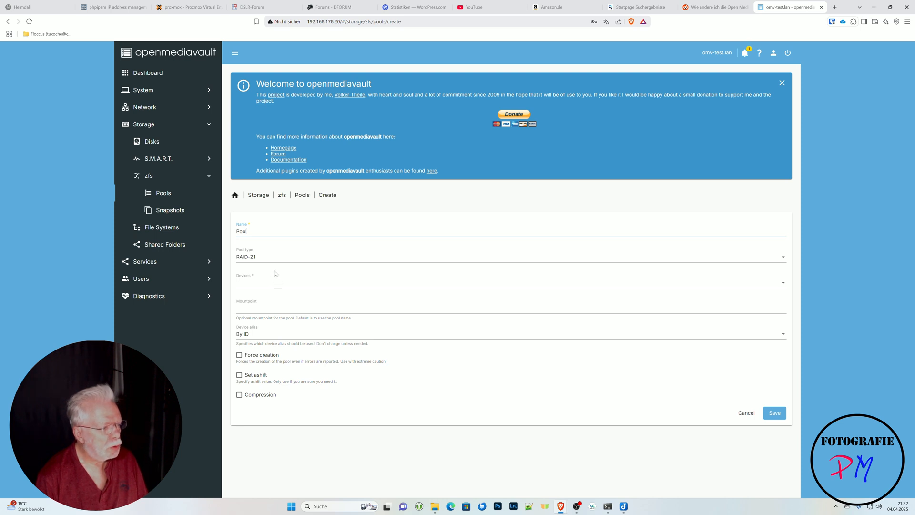
pyautogui.moveTo(276, 279)
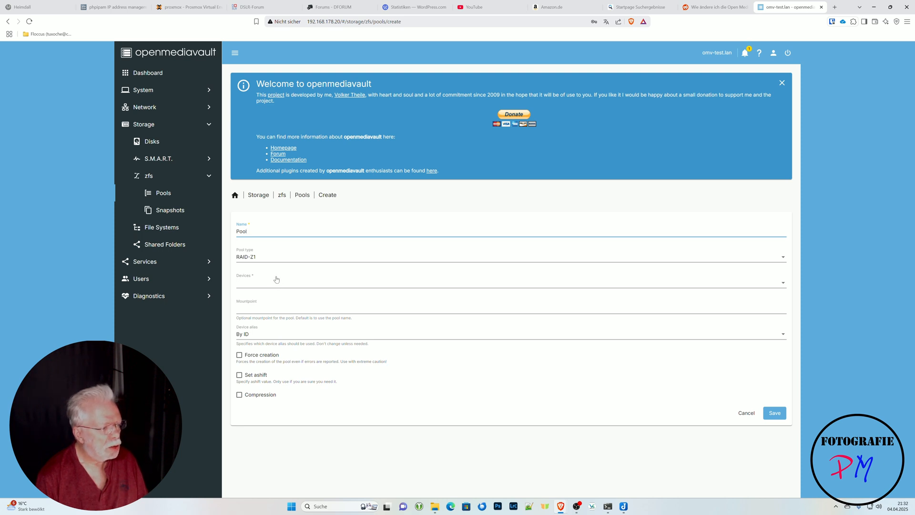
pyautogui.moveTo(255, 259)
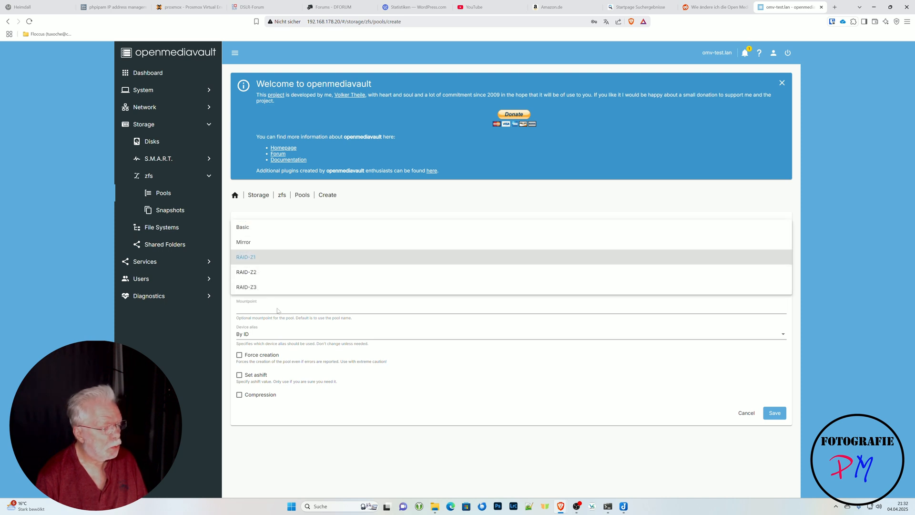
pyautogui.click(244, 257)
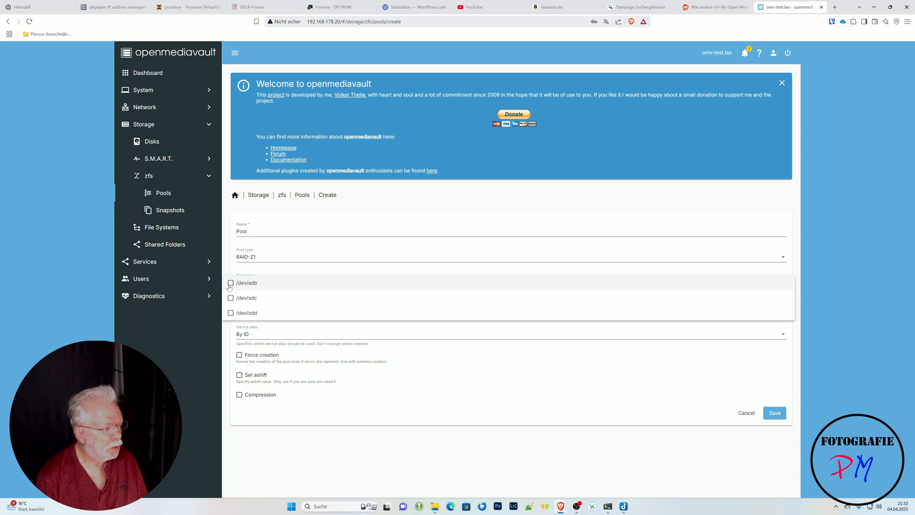
# Add /dev/sdb, /dev/sdc and /dev/sdd, enable lz4 compression, and save the pool.
pyautogui.click(231, 298)
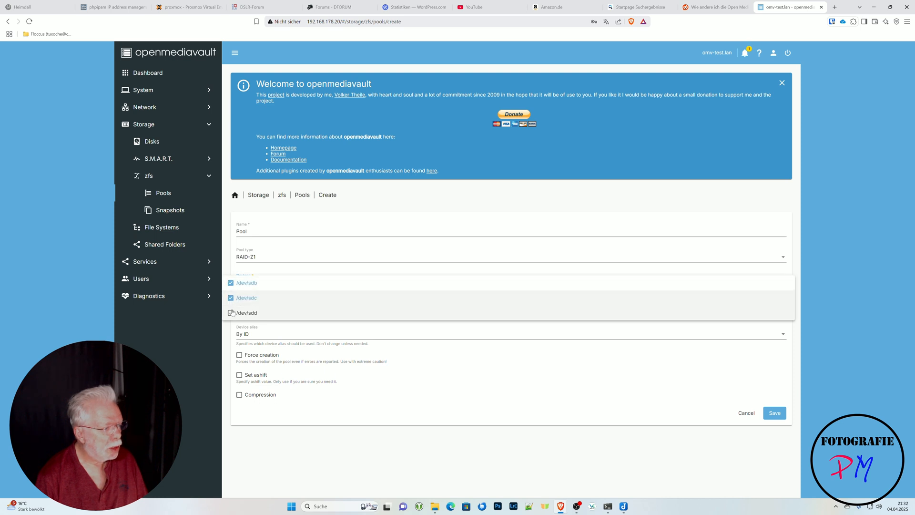
pyautogui.click(229, 312)
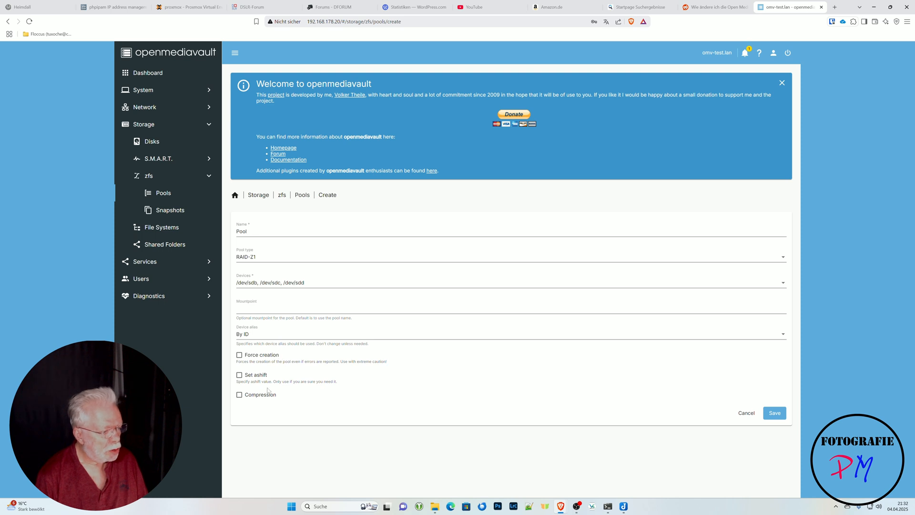
pyautogui.click(239, 399)
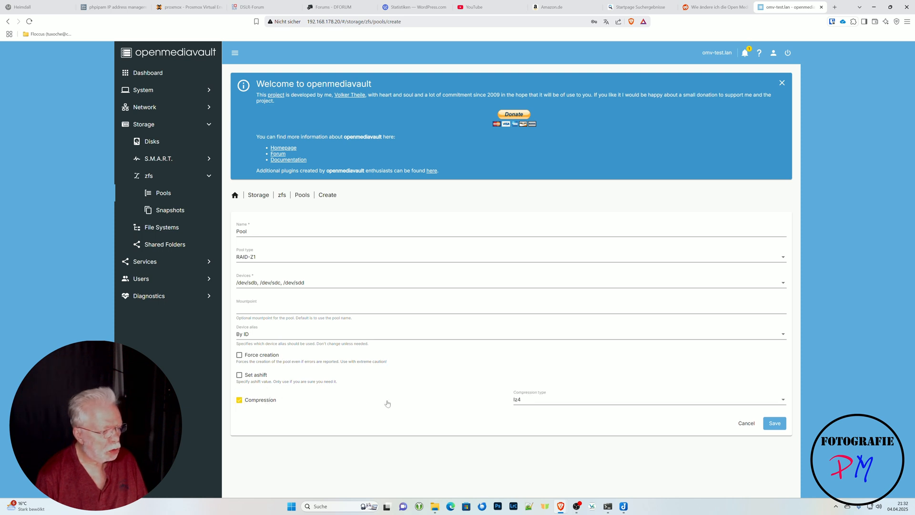
pyautogui.moveTo(441, 407)
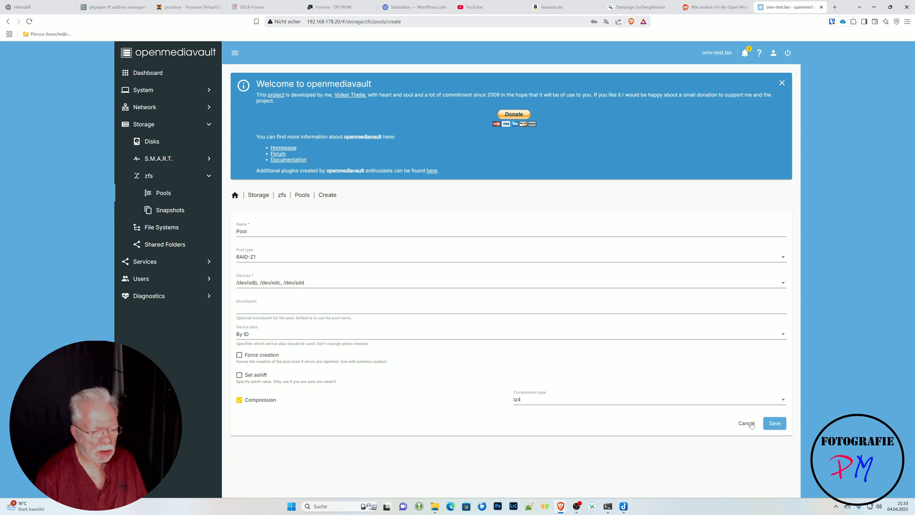
pyautogui.click(774, 422)
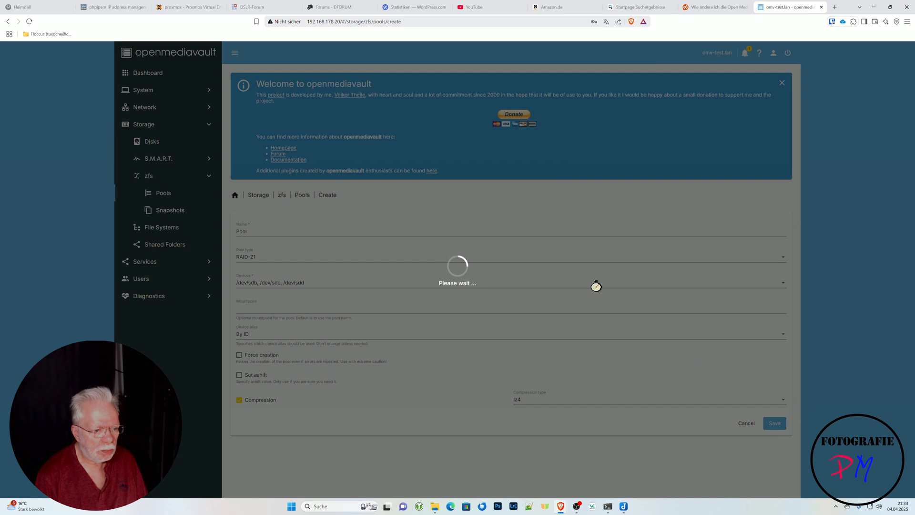
# Apply the pending configuration changes so Pool shows ONLINE with 123 GiB available.
pyautogui.click(774, 422)
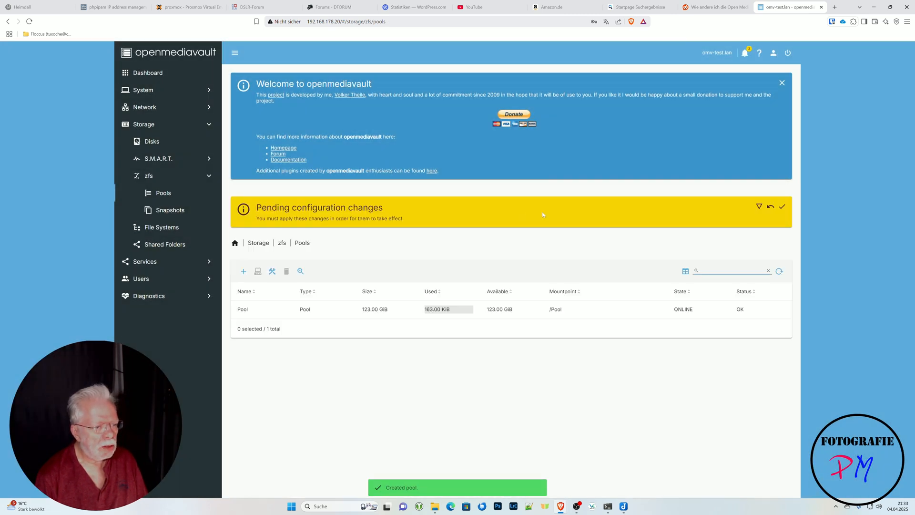
pyautogui.click(781, 206)
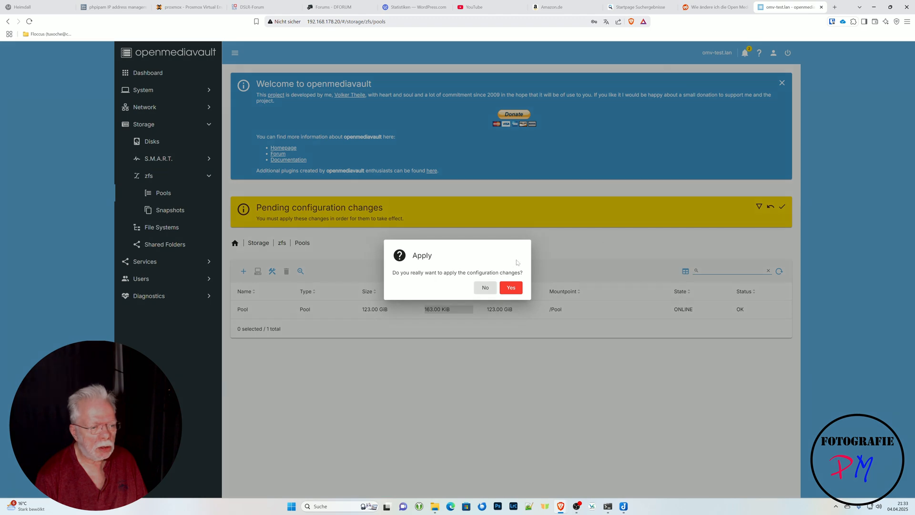
pyautogui.click(510, 287)
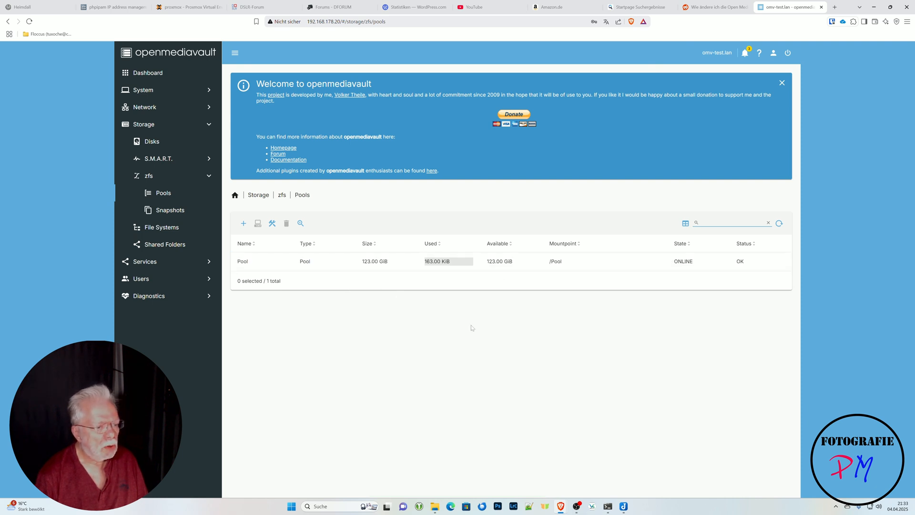
pyautogui.moveTo(474, 326)
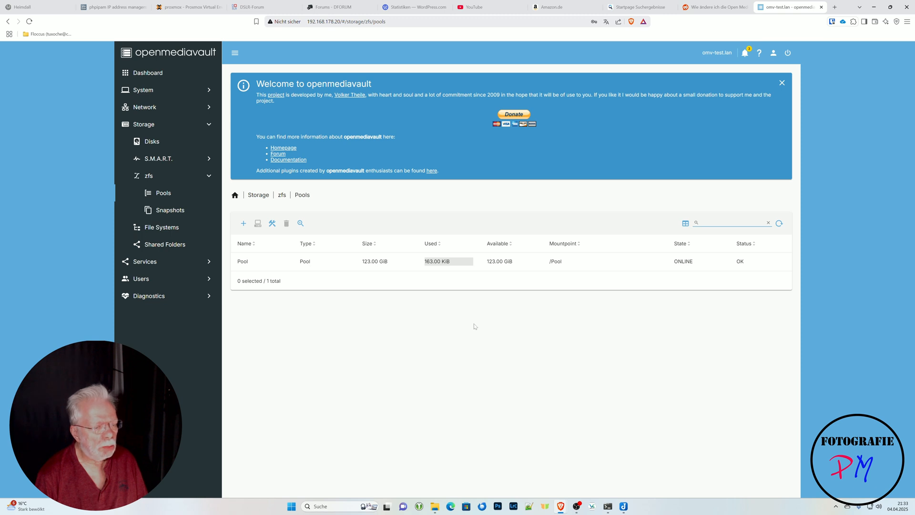
pyautogui.moveTo(416, 305)
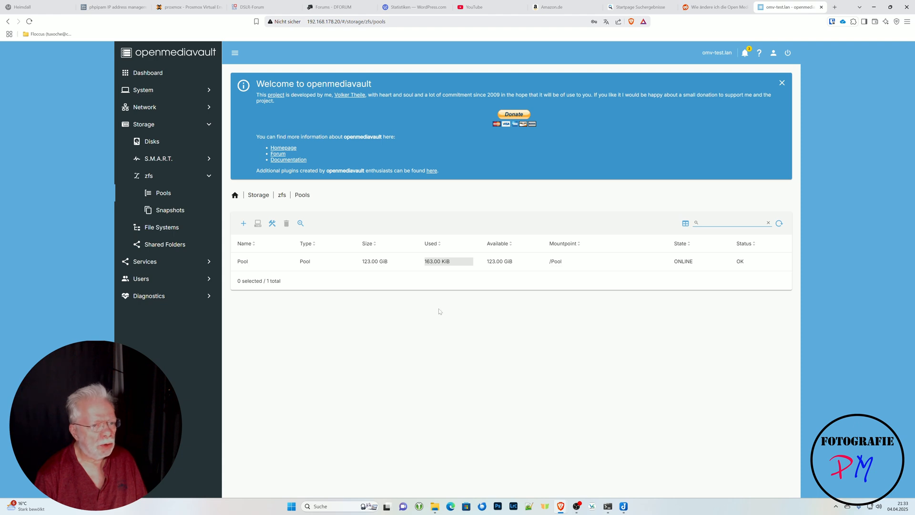
pyautogui.moveTo(773, 114)
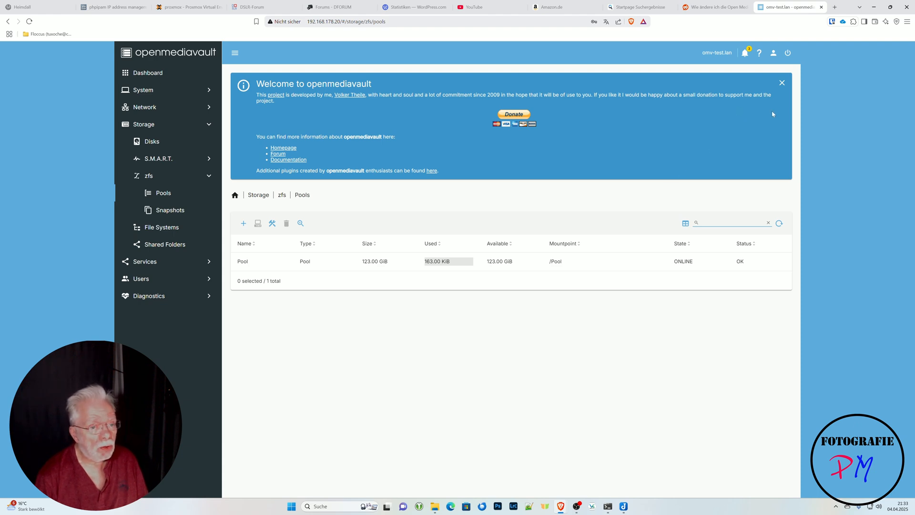